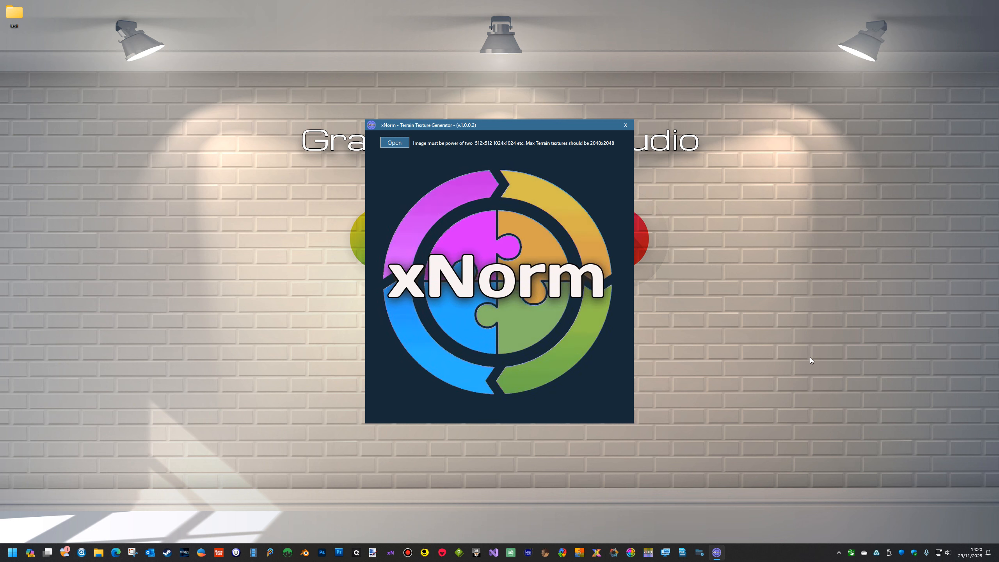
mouse_move(753, 268)
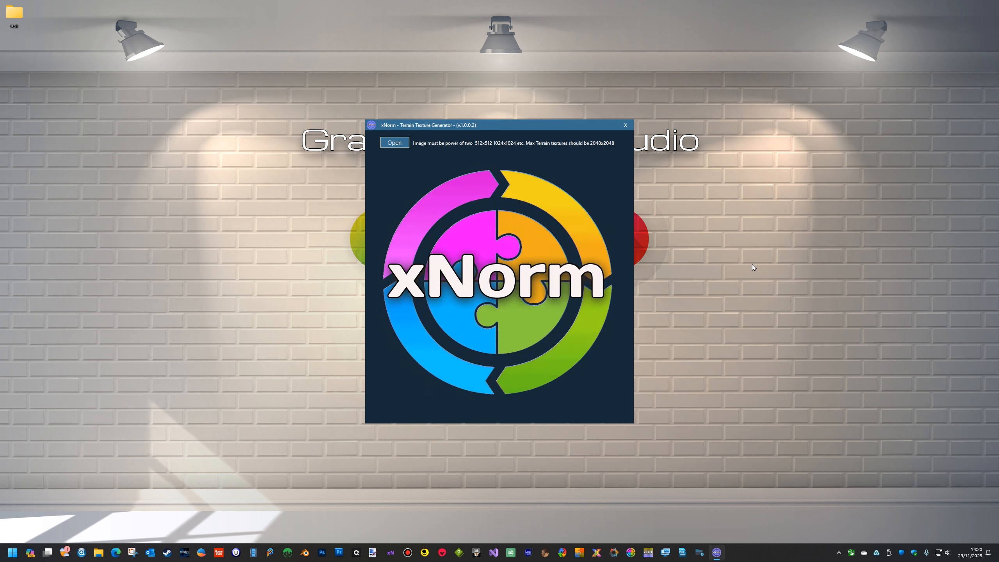
mouse_move(765, 233)
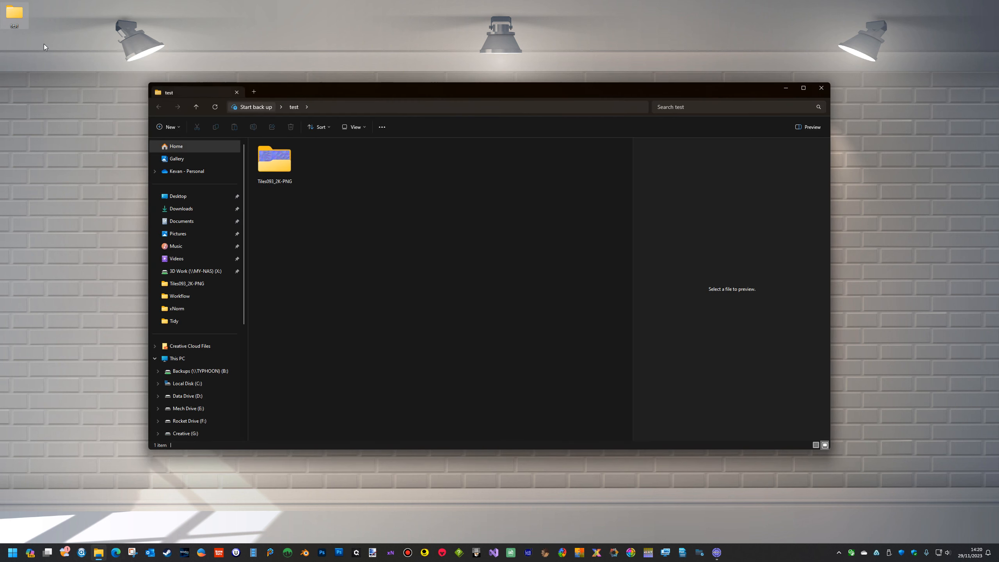
Open the Tiles093_2K-PNG folder to review its seven PNG texture maps.
double_click(275, 160)
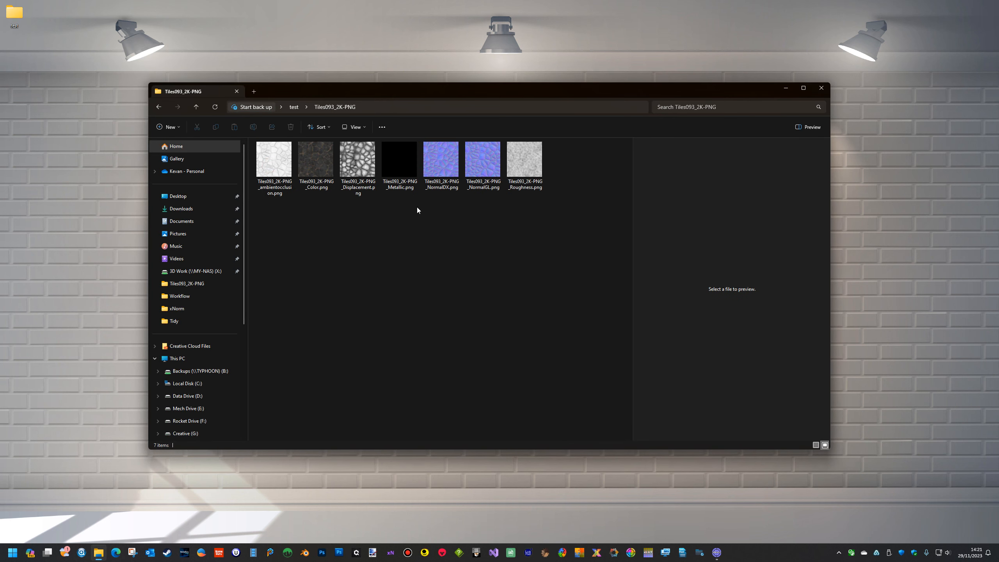
mouse_move(422, 257)
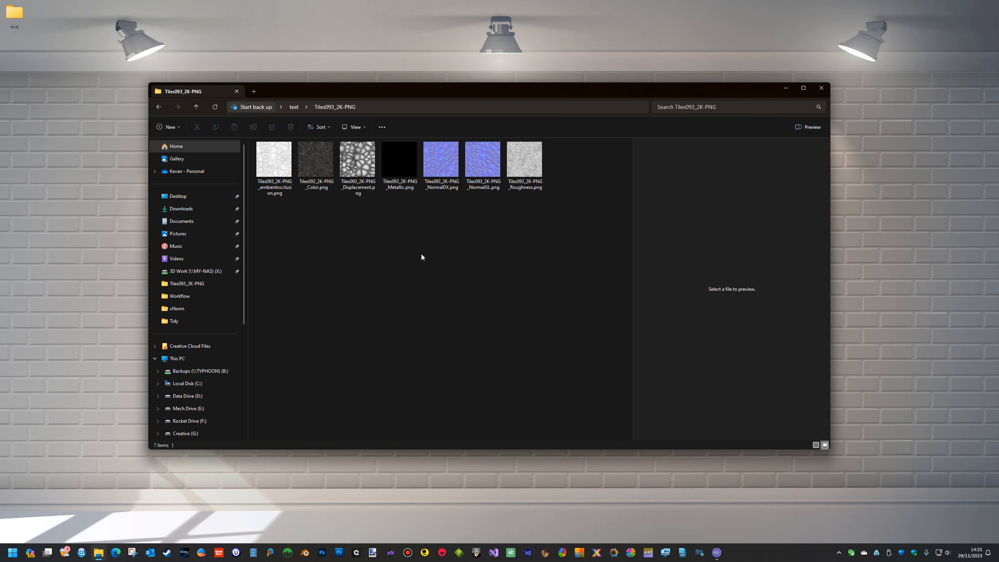
mouse_move(477, 221)
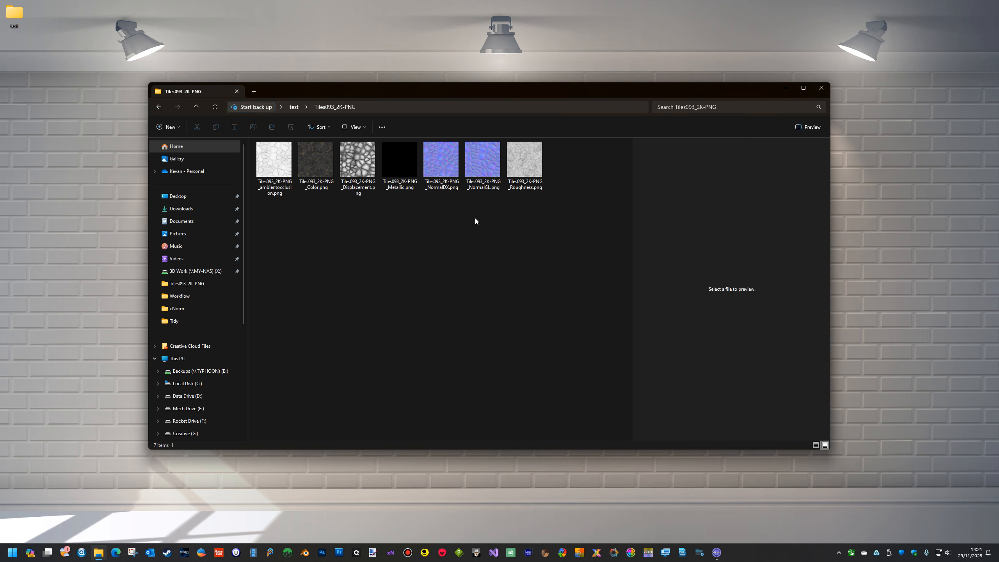
mouse_move(402, 237)
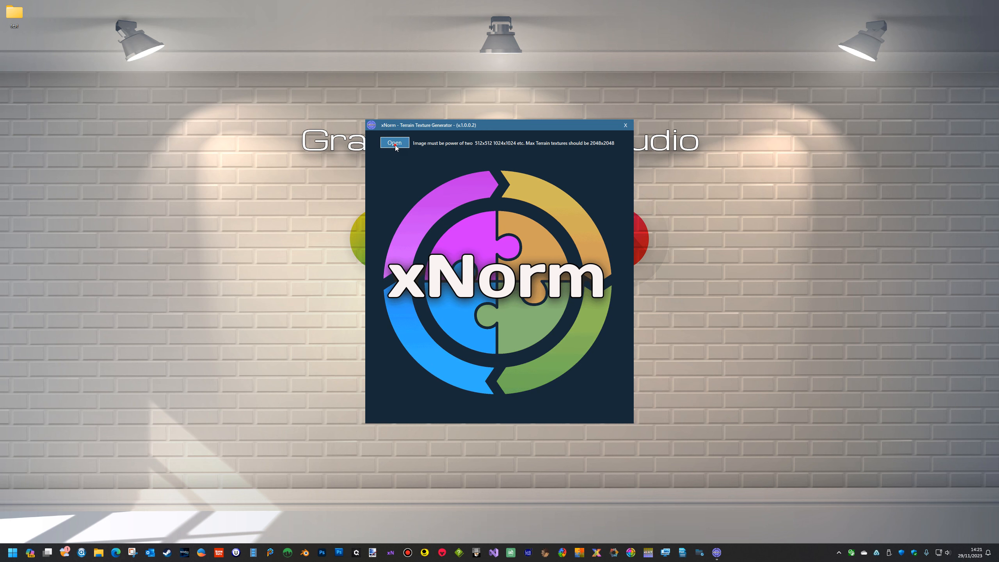
Load Tiles093_2K-PNG_Color.png as source, declining auto-generation, and Tiles093_2K-PNG_NormalDX.png as normal map.
left_click(394, 143)
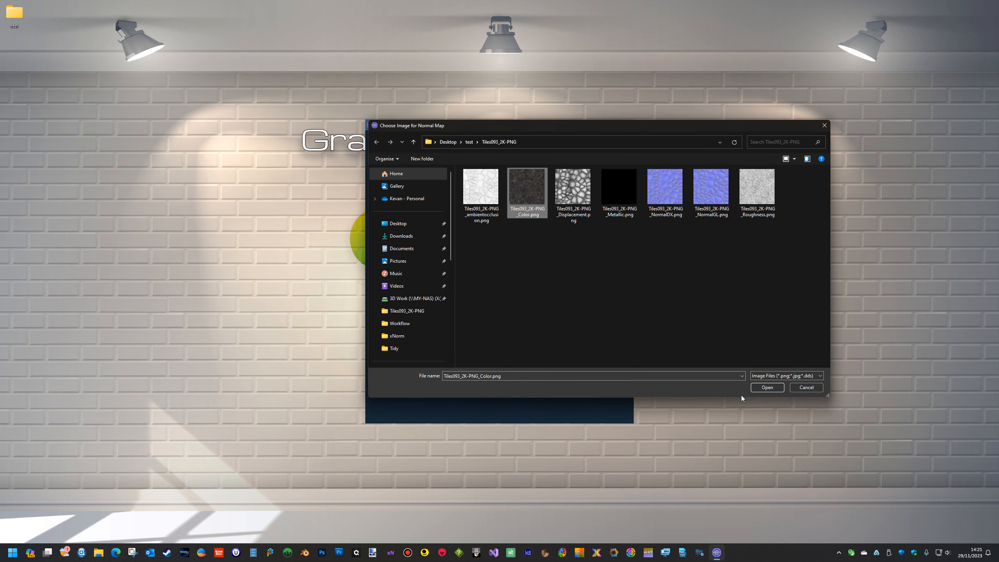
left_click(768, 387)
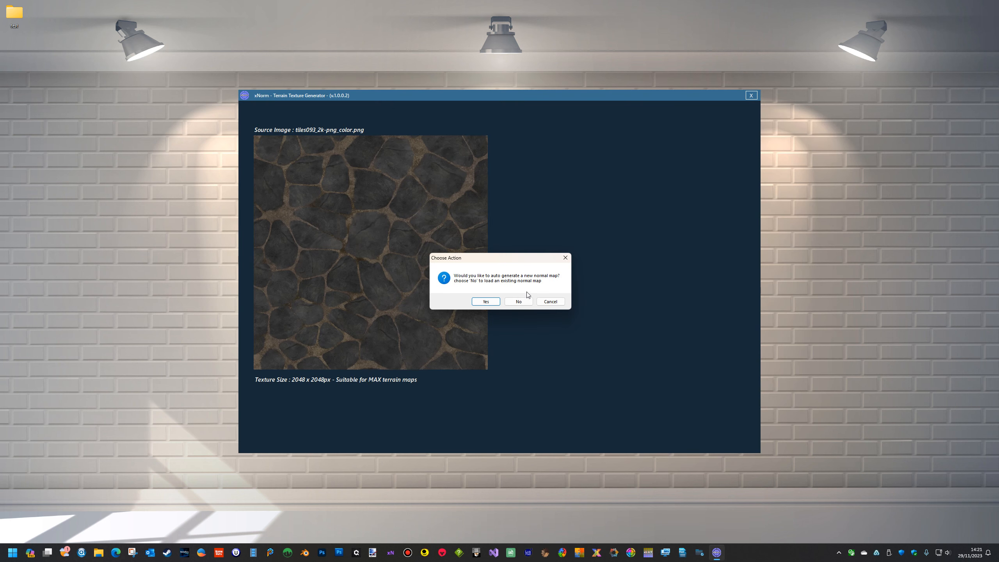
mouse_move(547, 283)
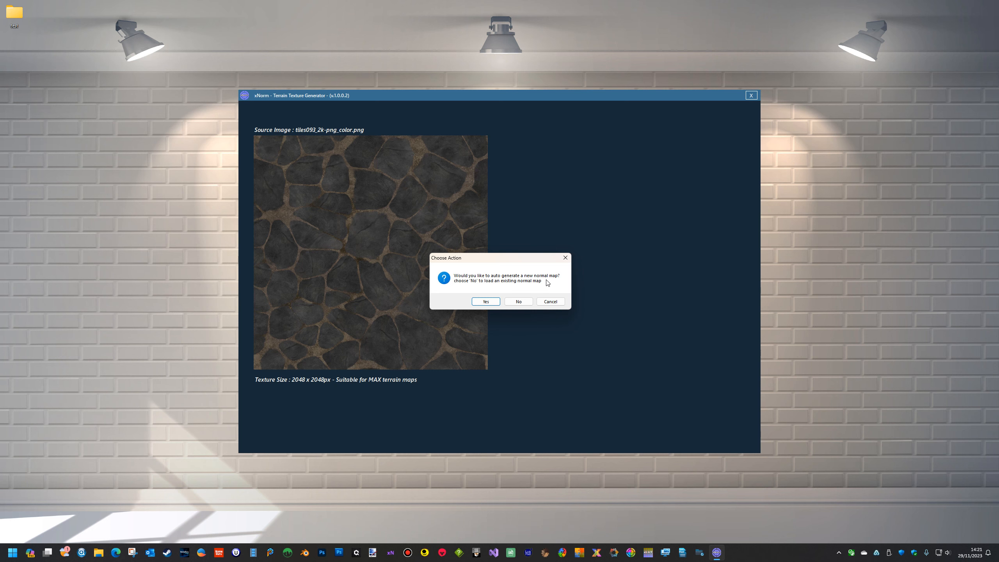
mouse_move(534, 288)
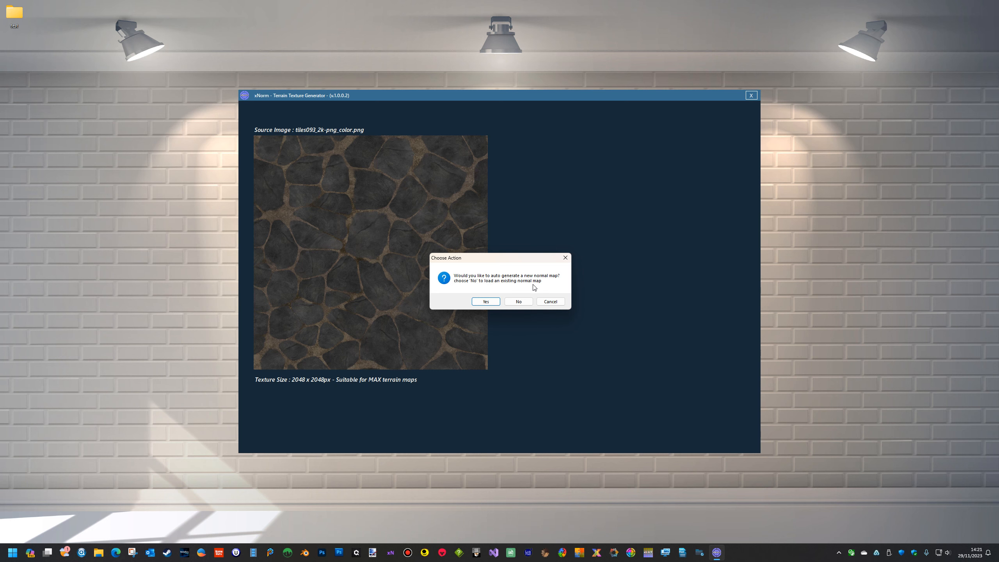
left_click(518, 302)
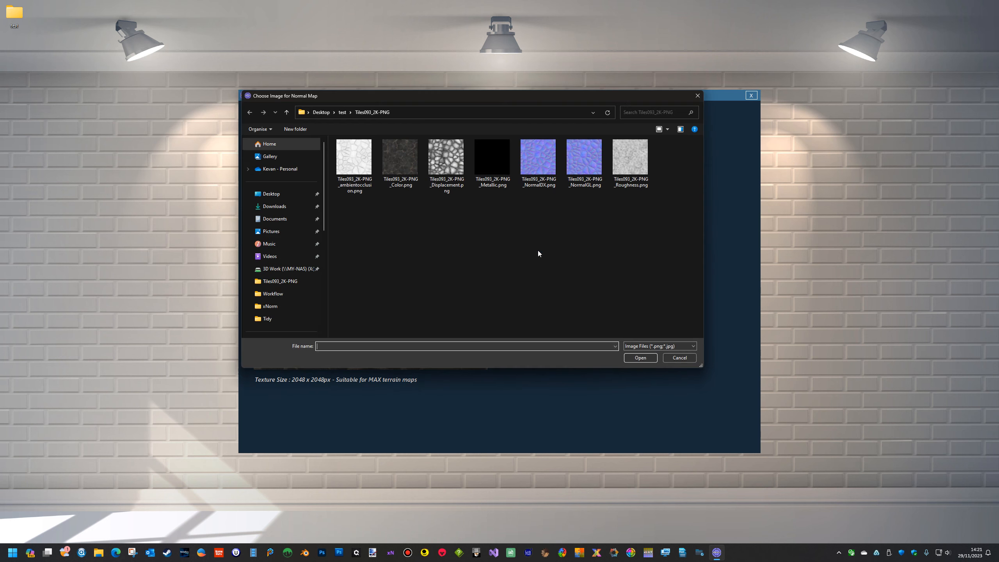
mouse_move(589, 219)
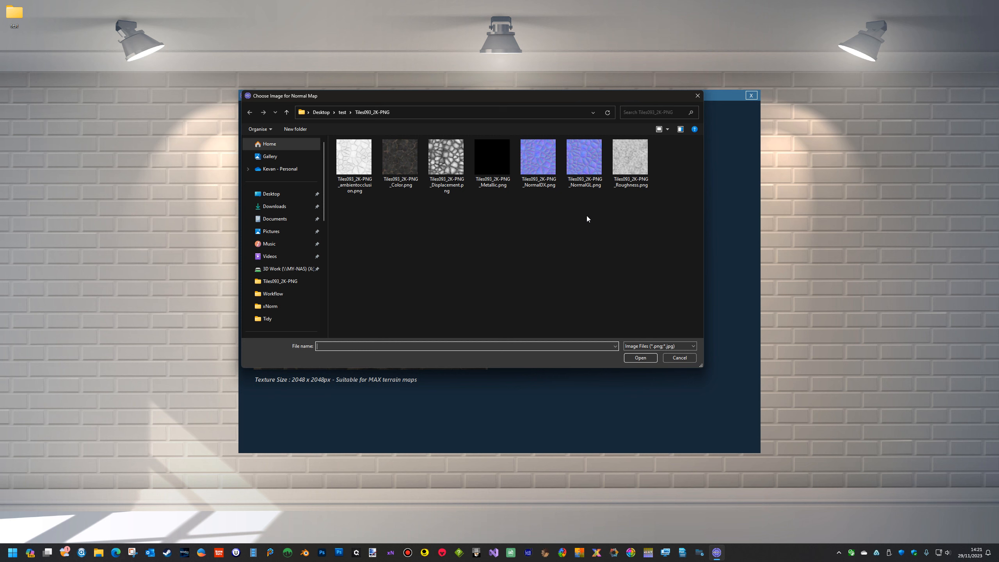
mouse_move(596, 166)
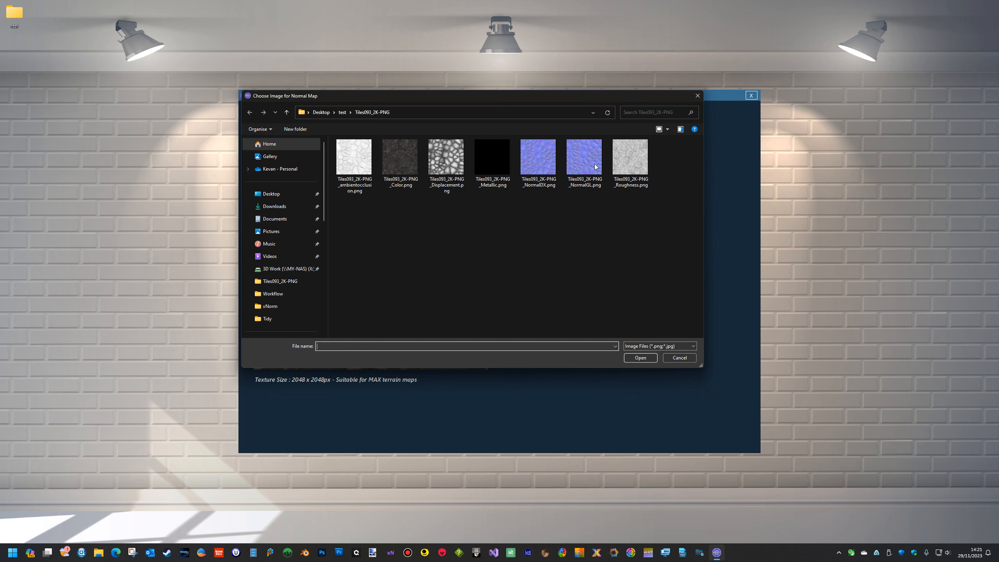
left_click(538, 157)
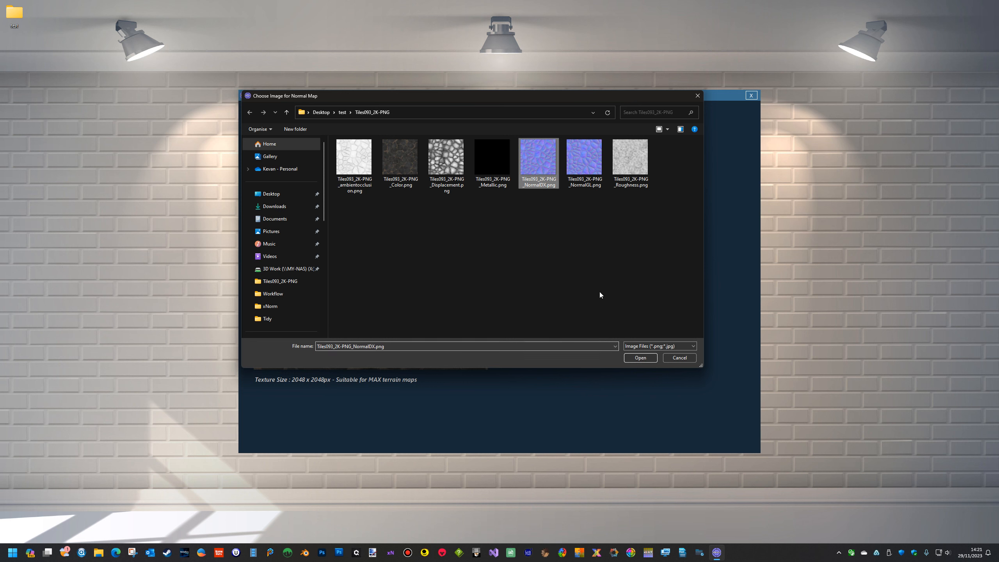
left_click(641, 357)
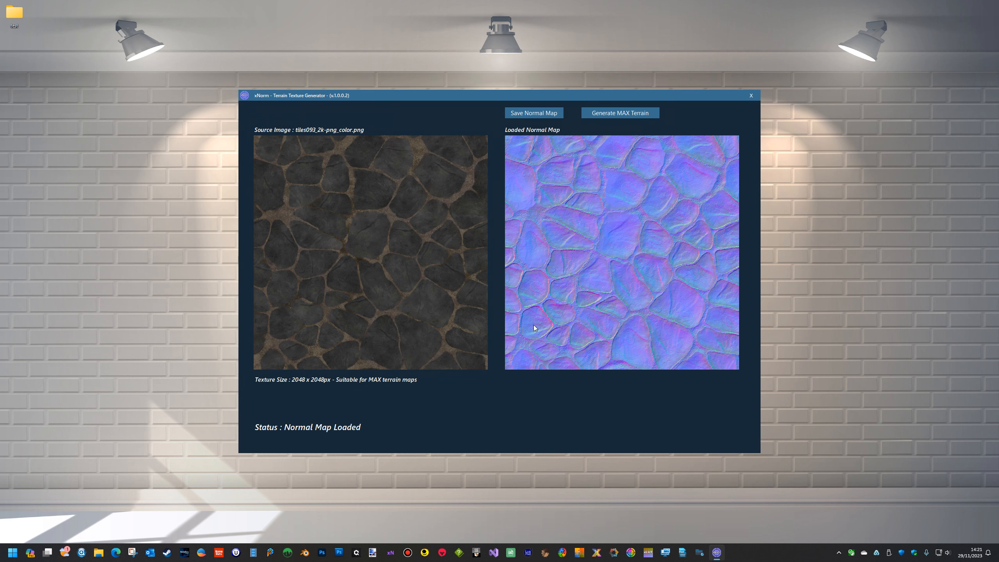
mouse_move(614, 235)
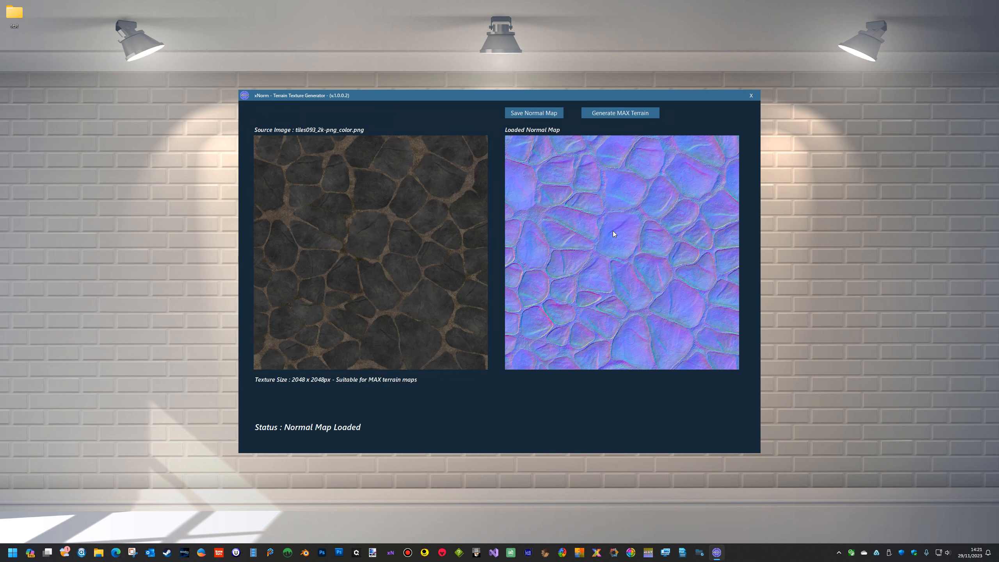
mouse_move(404, 281)
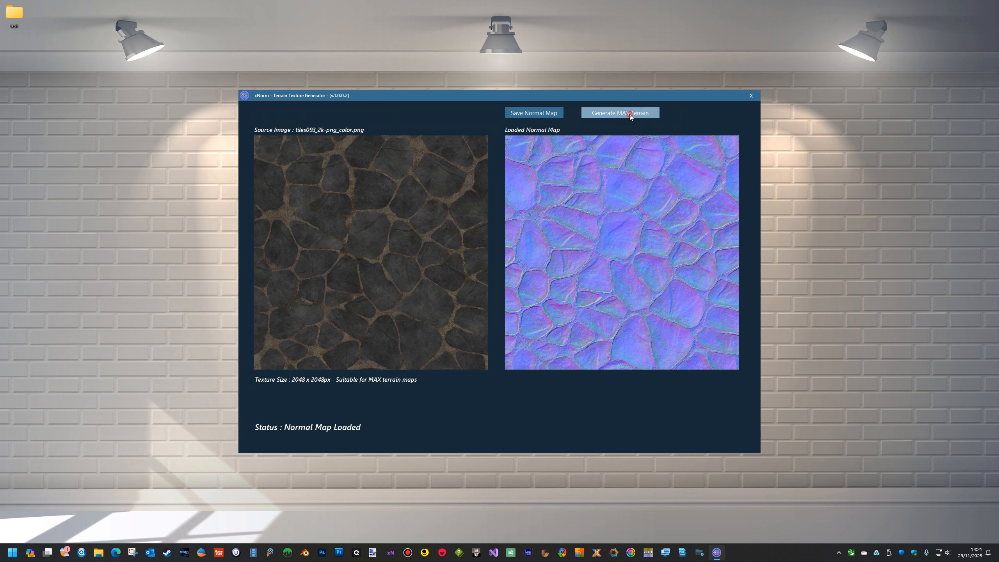
Generate MAX terrain using existing ambientocclusion, Roughness and Metallic images as AO, gloss and metalness maps.
left_click(629, 112)
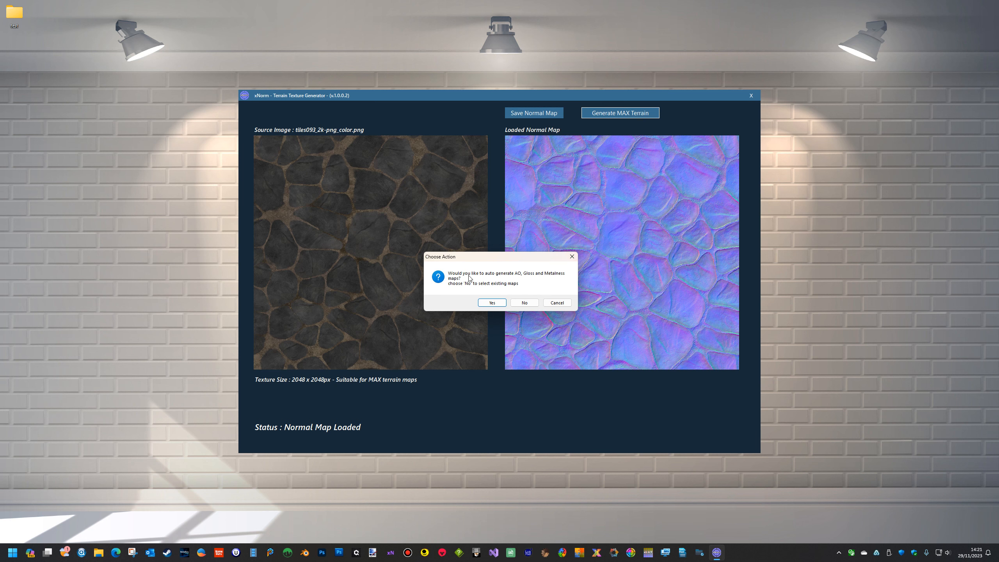
mouse_move(521, 279)
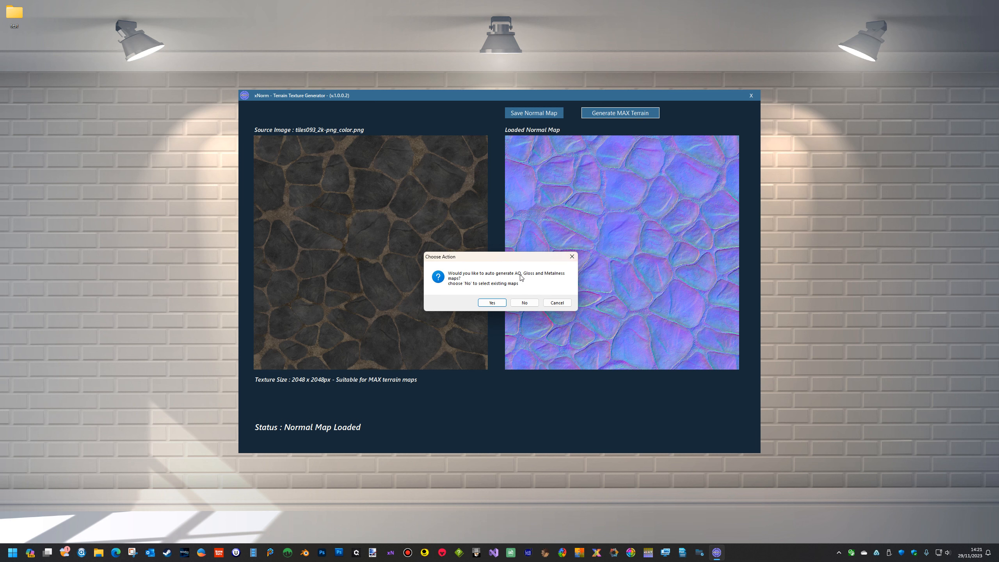
mouse_move(454, 288)
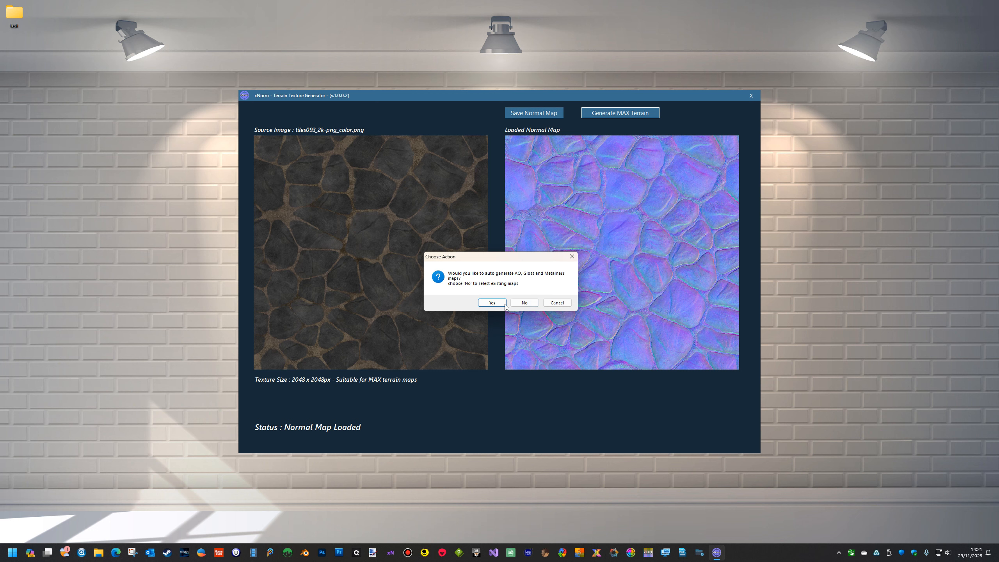
mouse_move(524, 303)
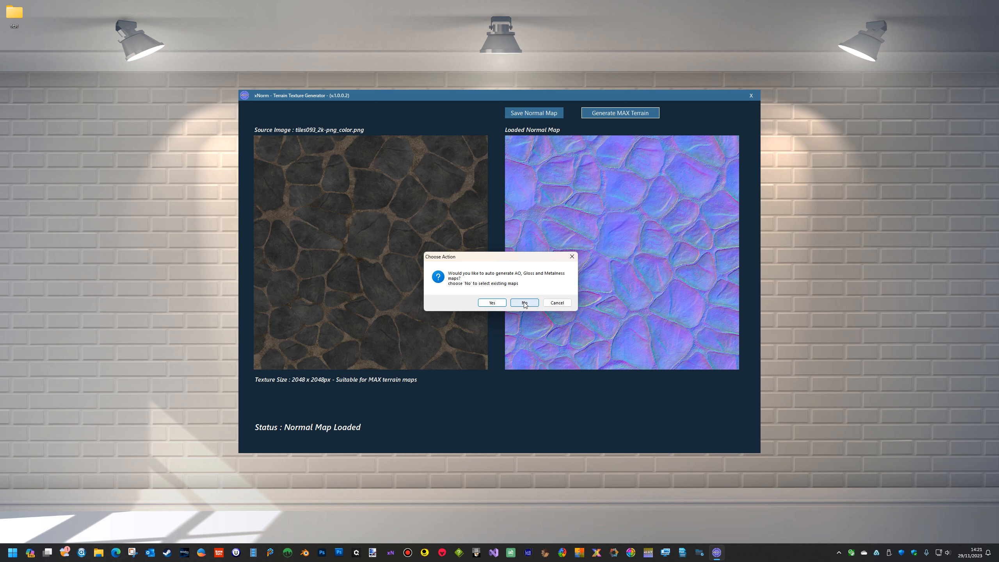
left_click(524, 302)
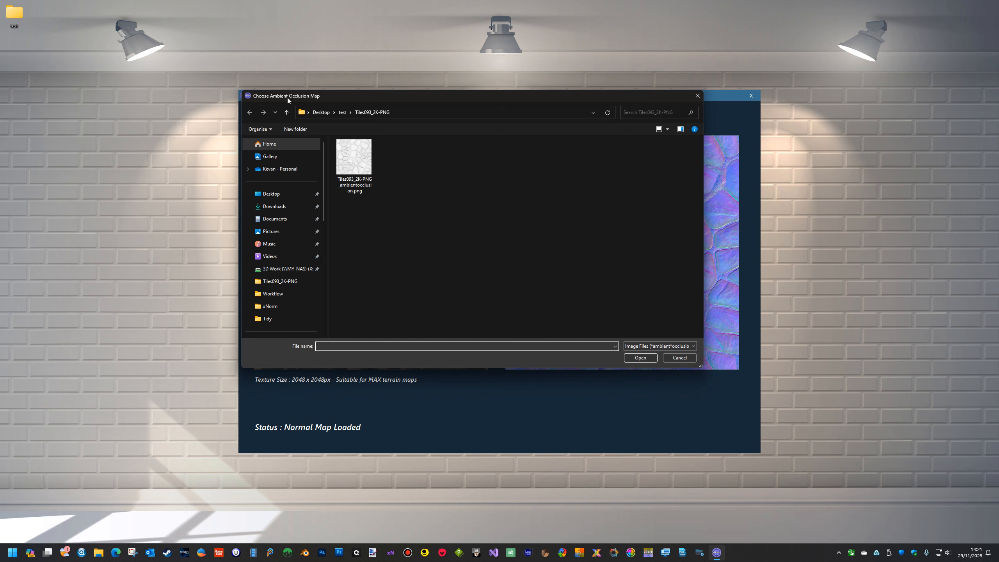
mouse_move(311, 100)
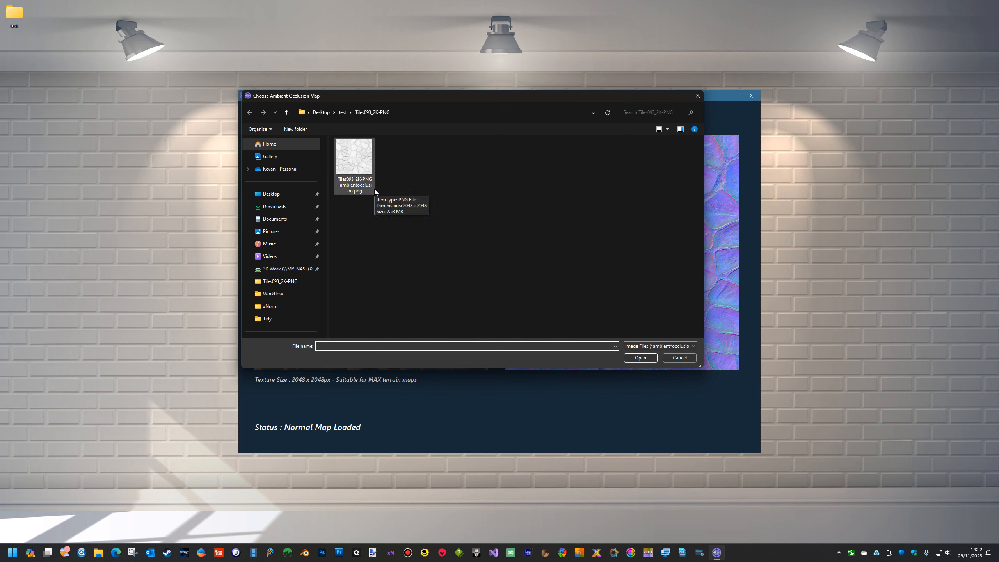
mouse_move(368, 172)
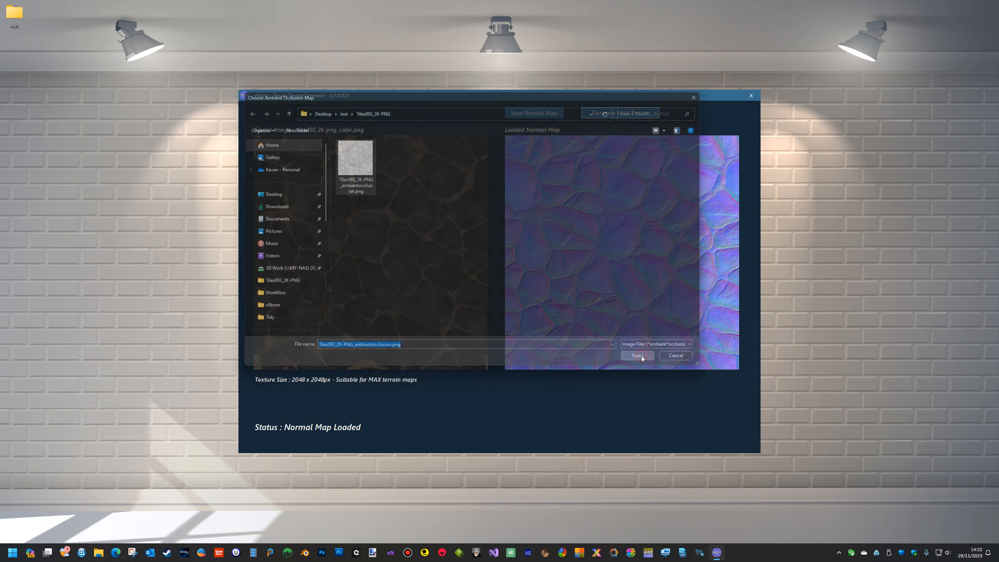
left_click(638, 355)
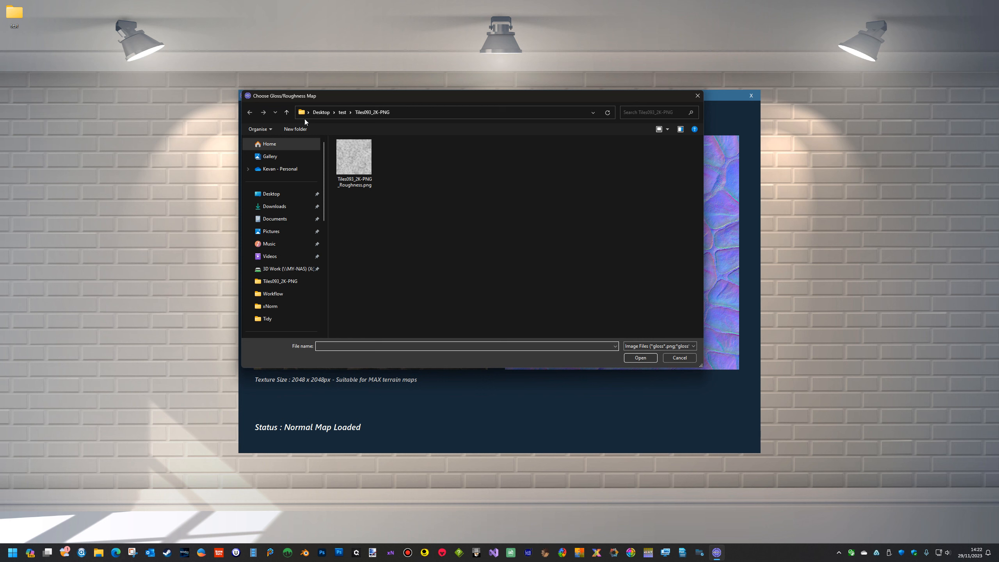
mouse_move(355, 191)
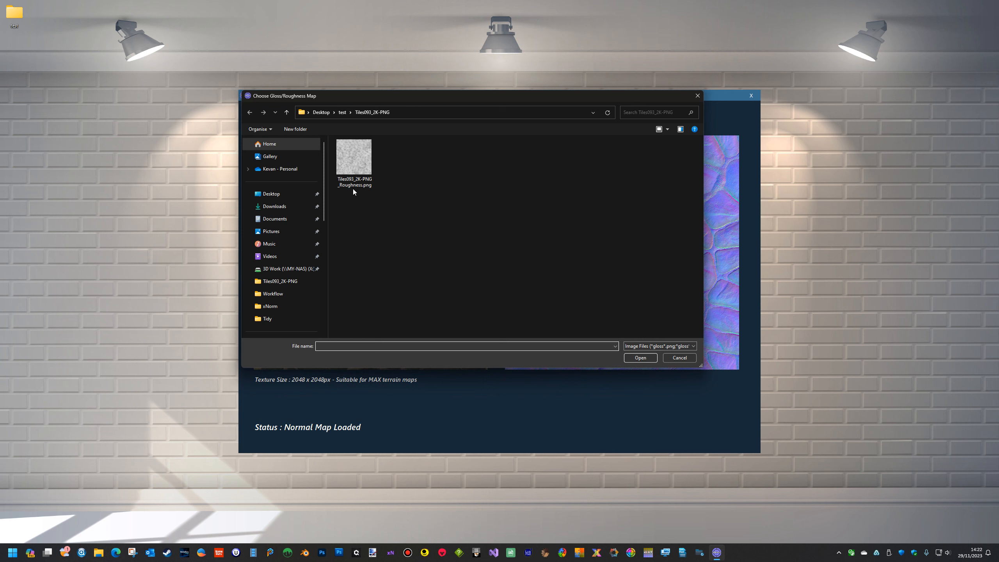
left_click(354, 157)
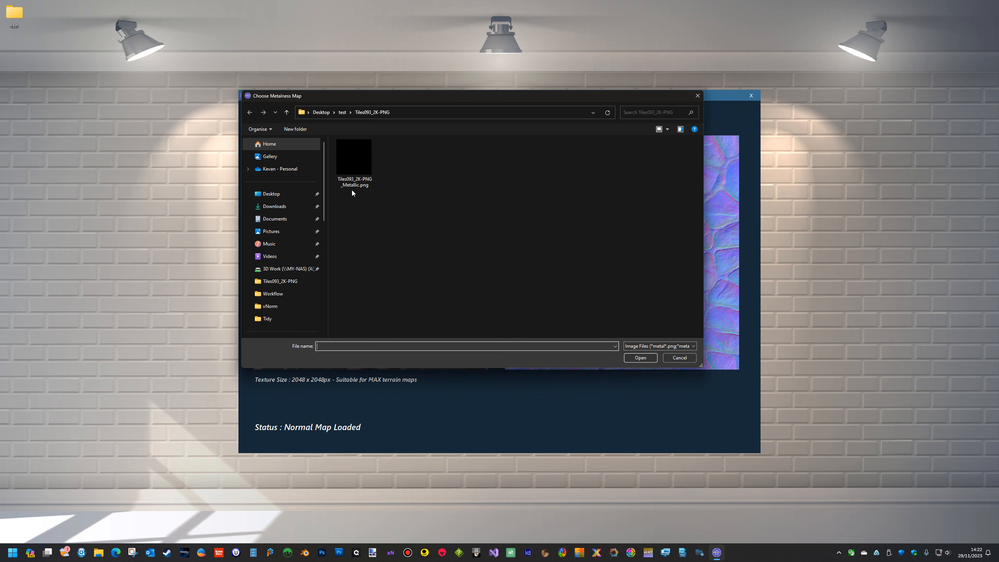
mouse_move(351, 199)
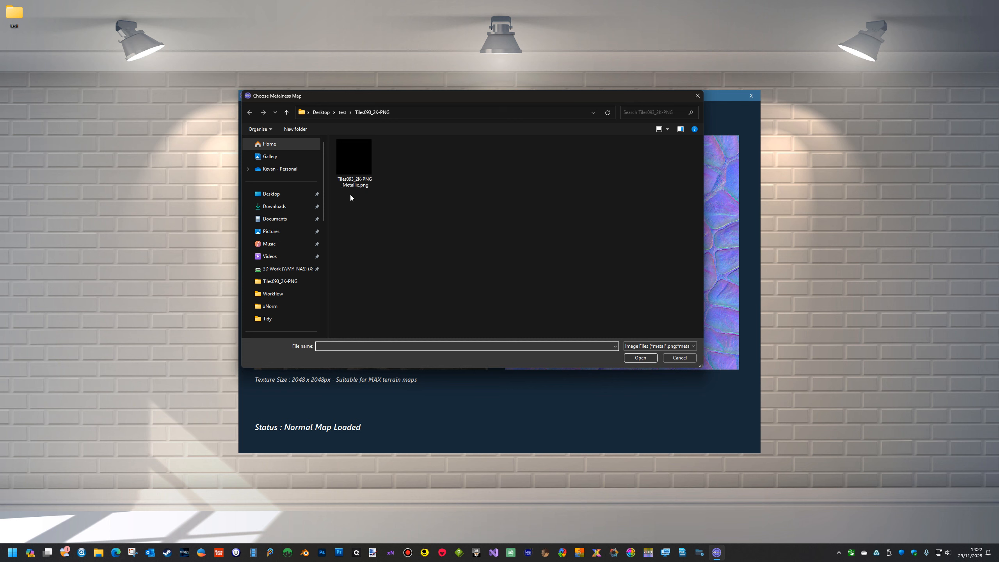
left_click(353, 156)
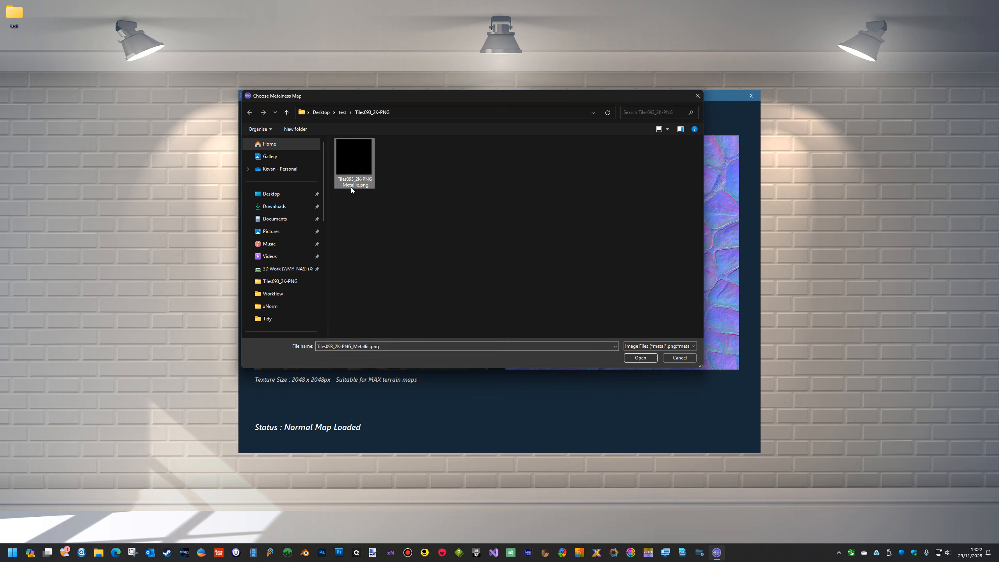
mouse_move(356, 199)
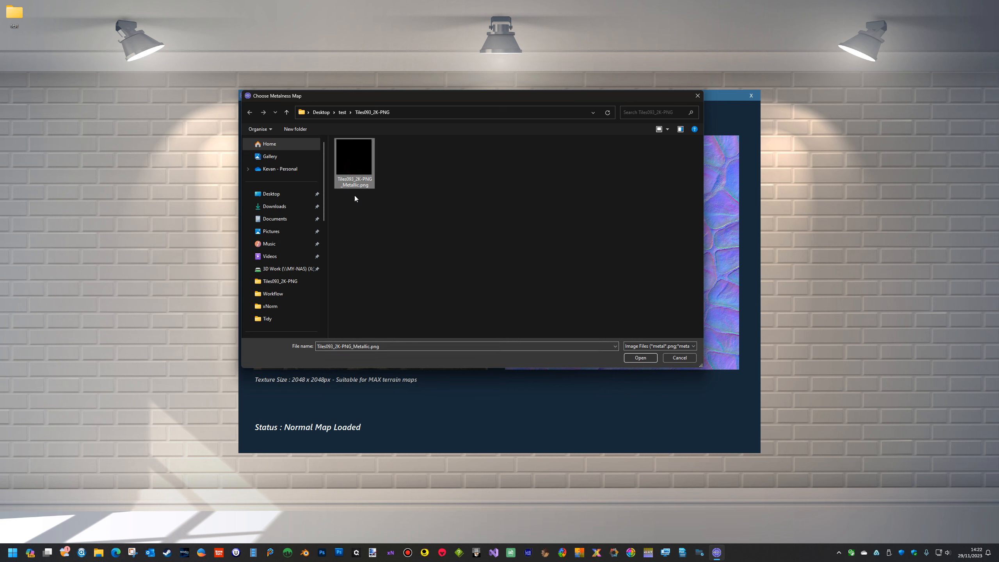
left_click(640, 357)
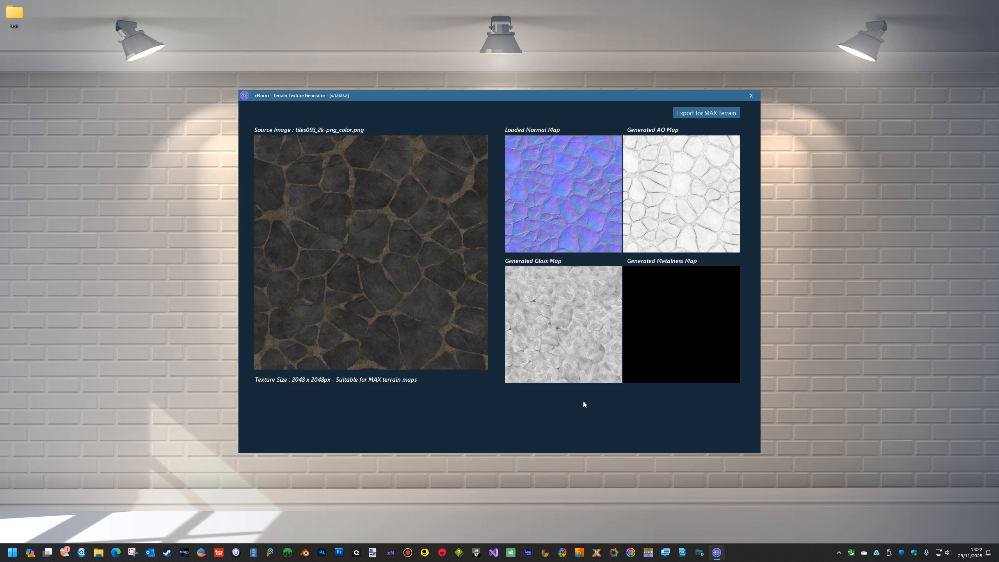
mouse_move(571, 241)
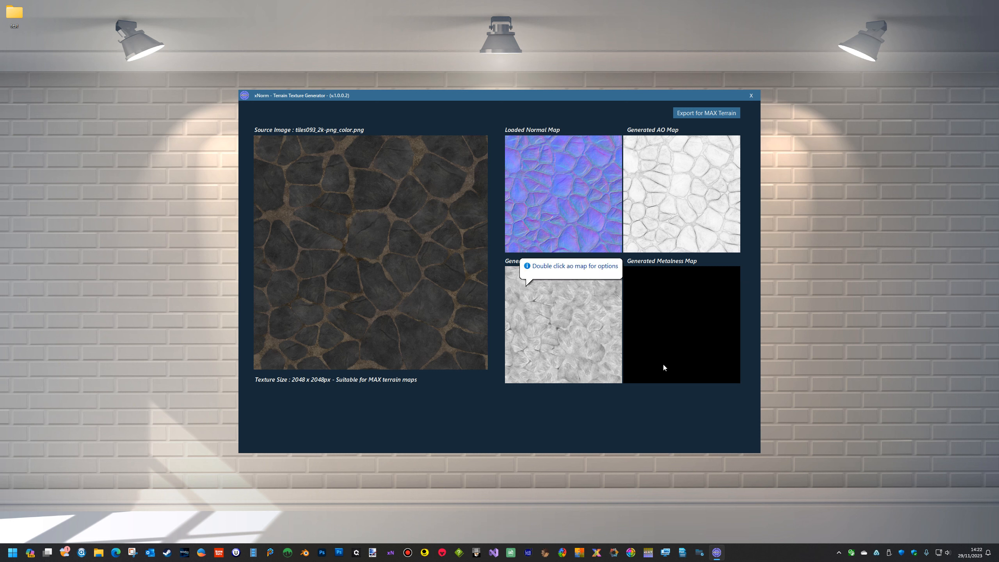
mouse_move(674, 294)
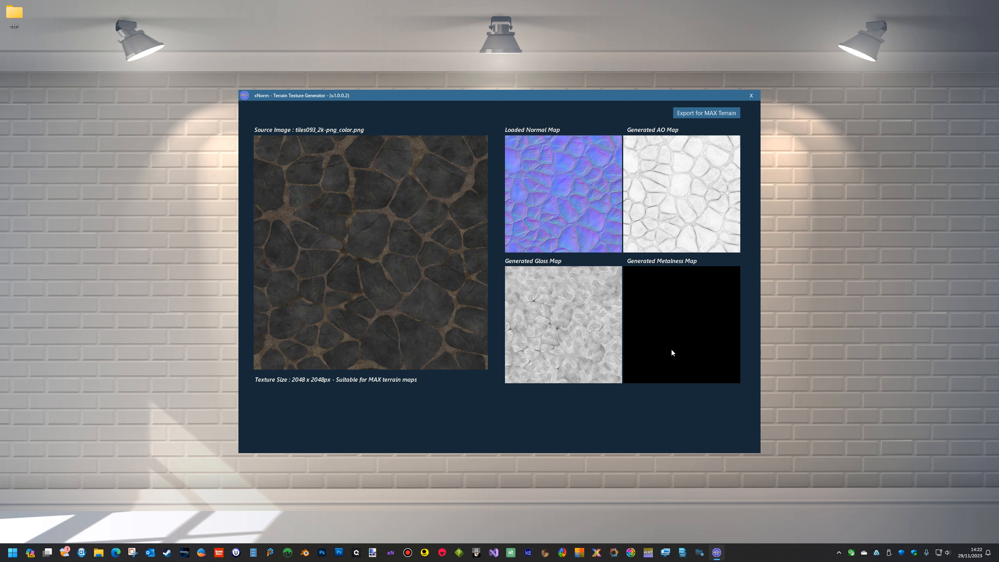
mouse_move(636, 211)
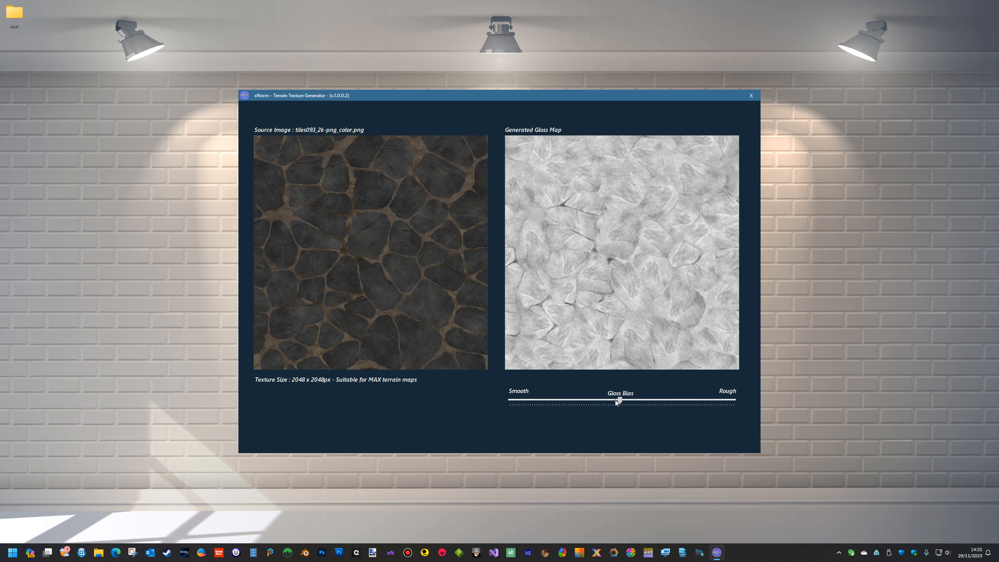
Lower Gloss Bias toward rough and raise Metal Bias slightly so metalness turns grey.
left_click_drag(616, 400, 602, 400)
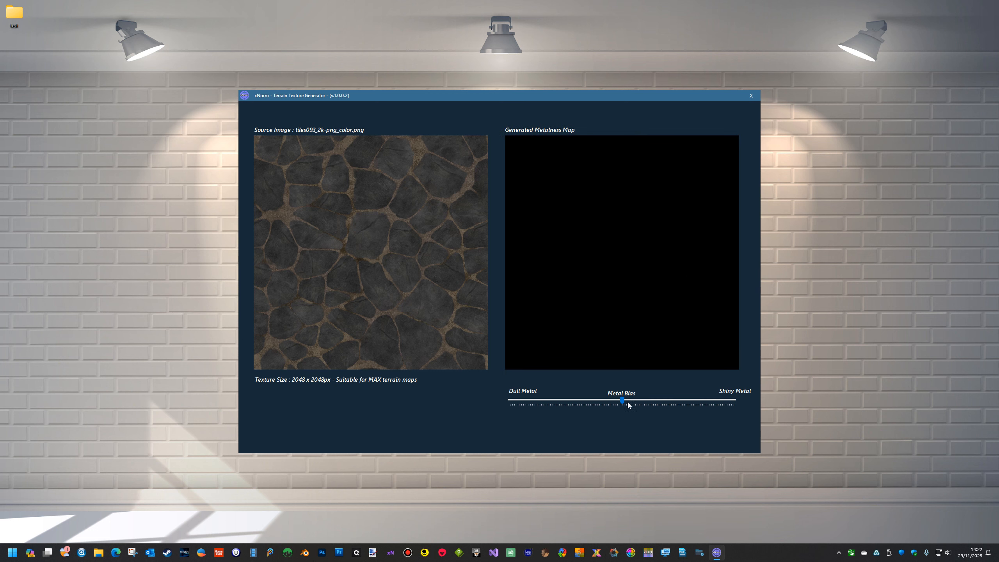
left_click_drag(622, 401, 645, 401)
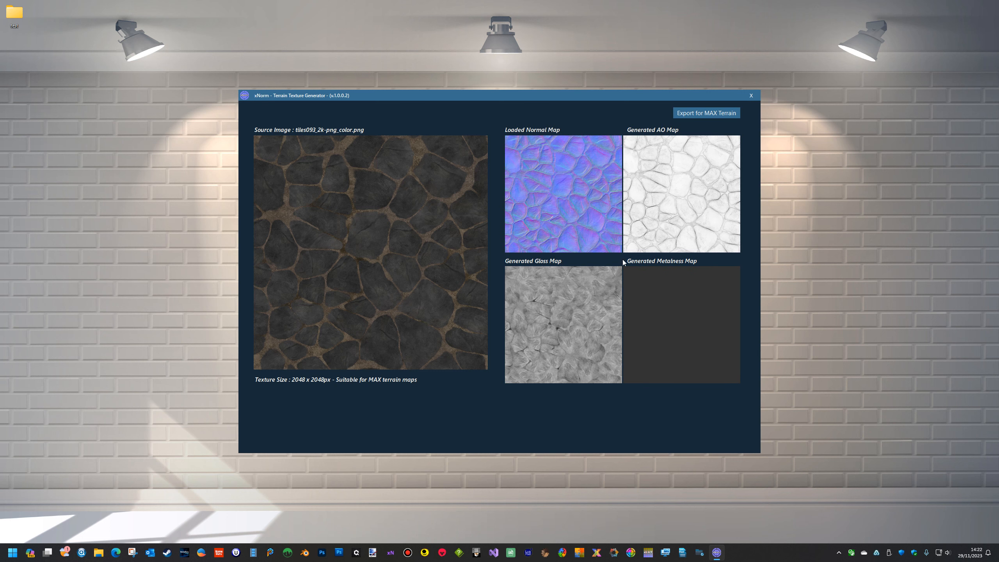
mouse_move(605, 330)
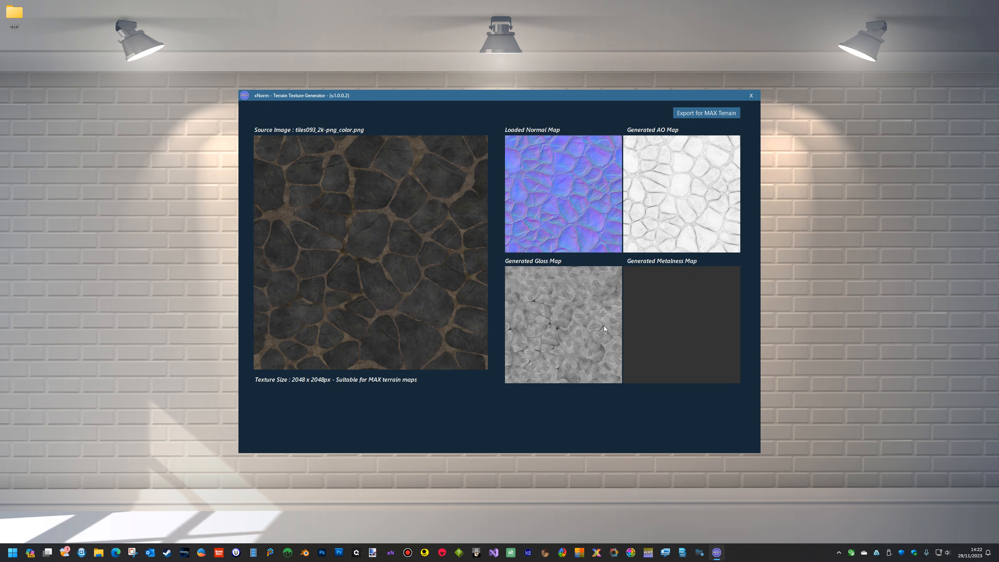
Export MAX terrain color, normal and surface DDS files to the xnorm output folder.
left_click(707, 113)
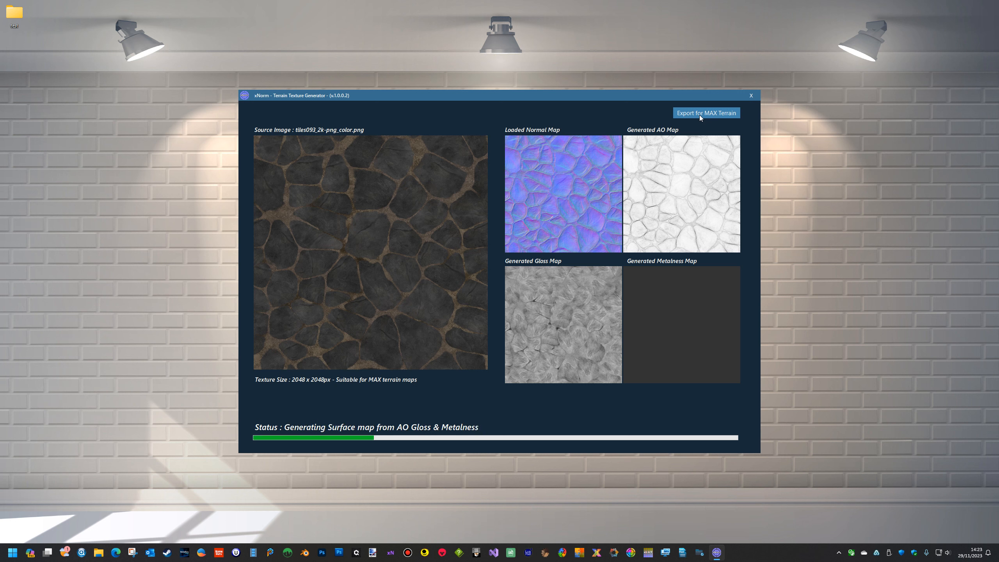
left_click(707, 113)
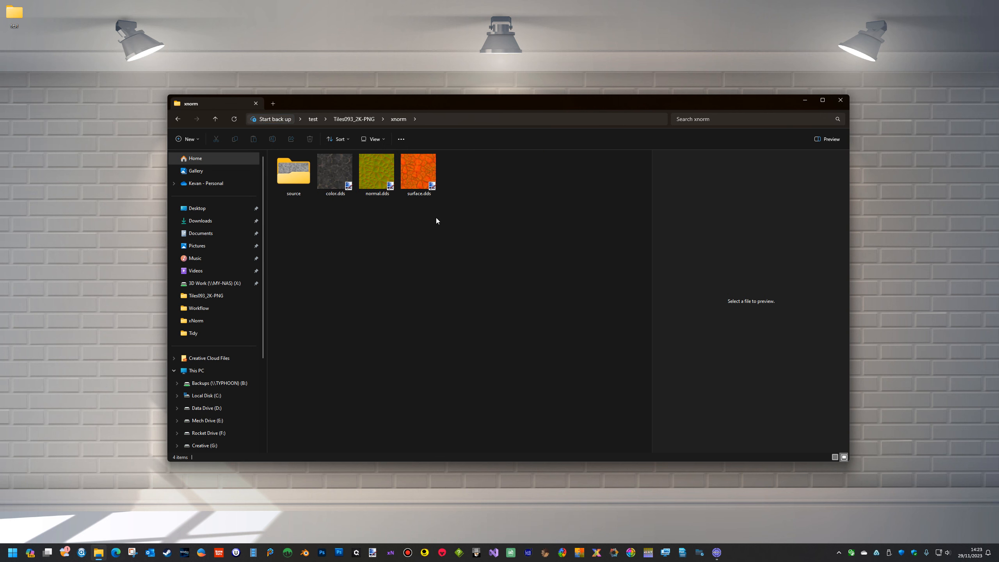
right_click(335, 171)
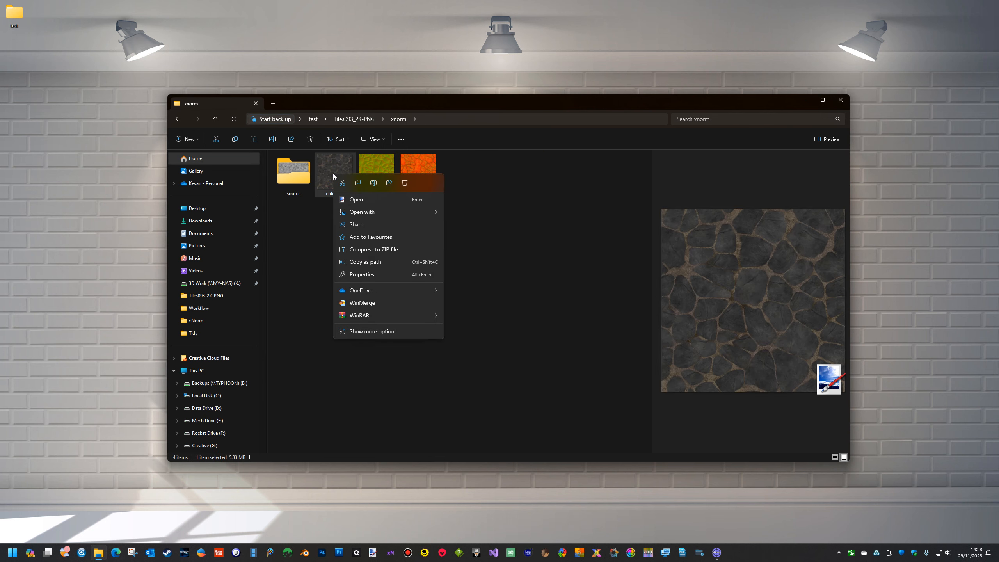
left_click(361, 274)
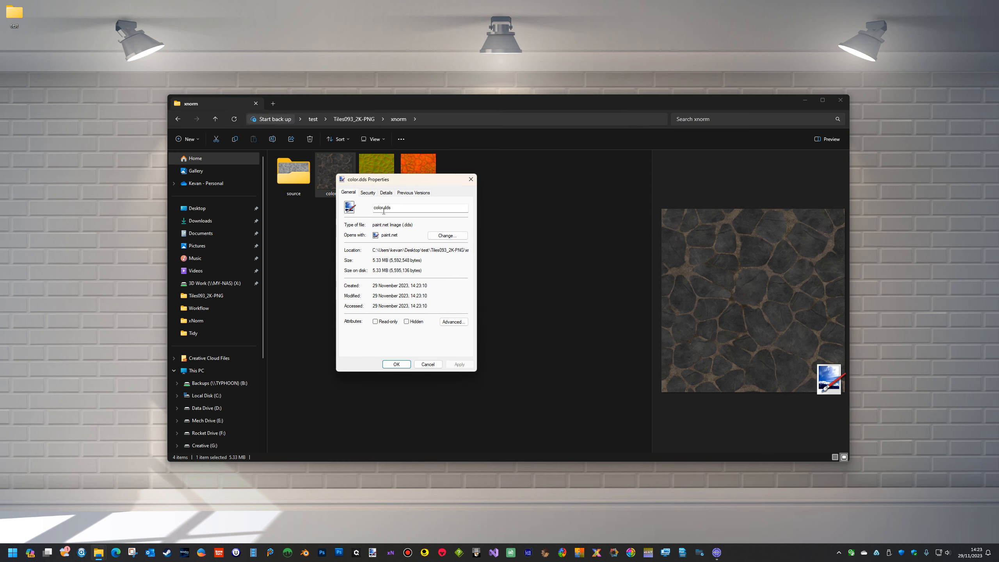
left_click(386, 192)
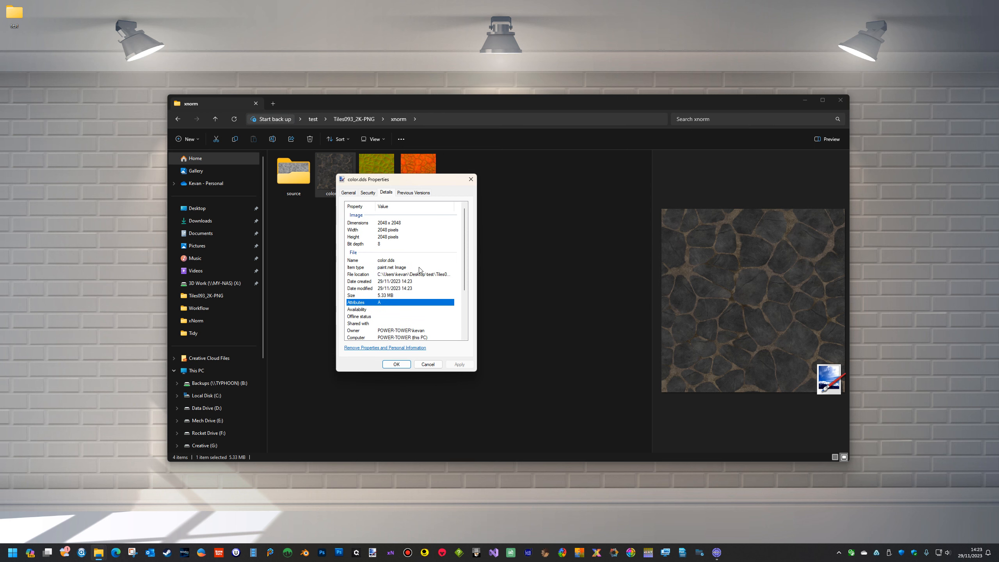
left_click(428, 364)
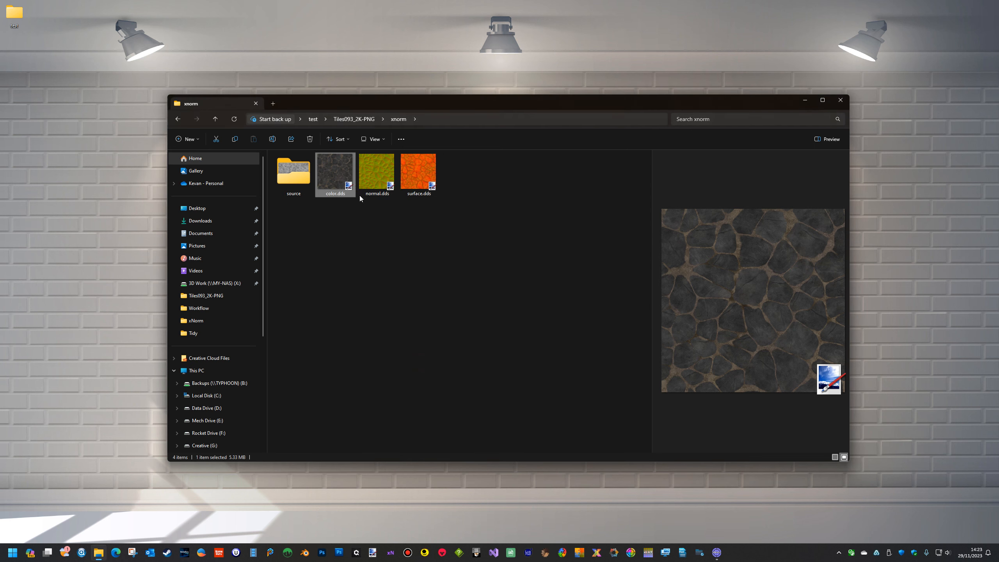
right_click(376, 170)
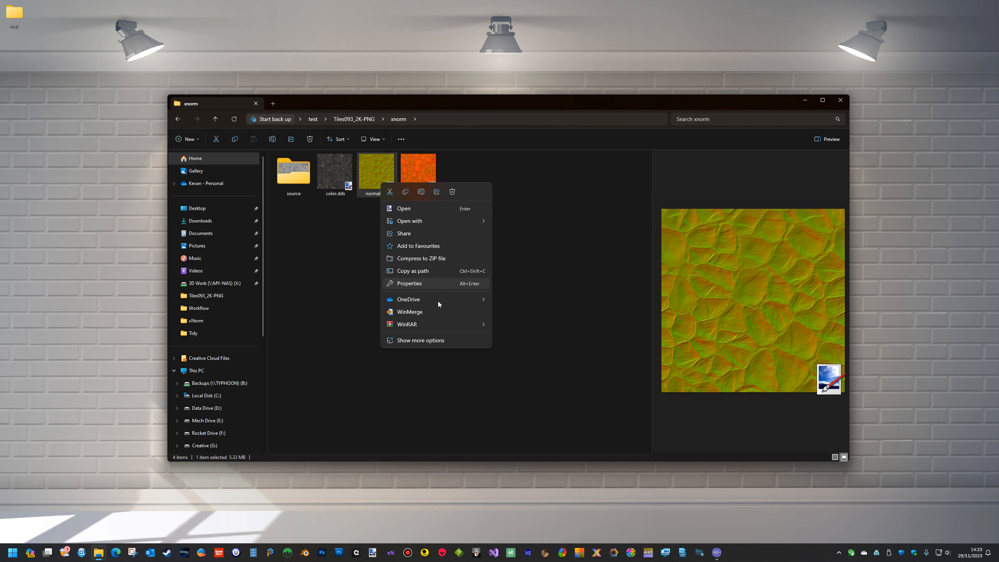
left_click(409, 283)
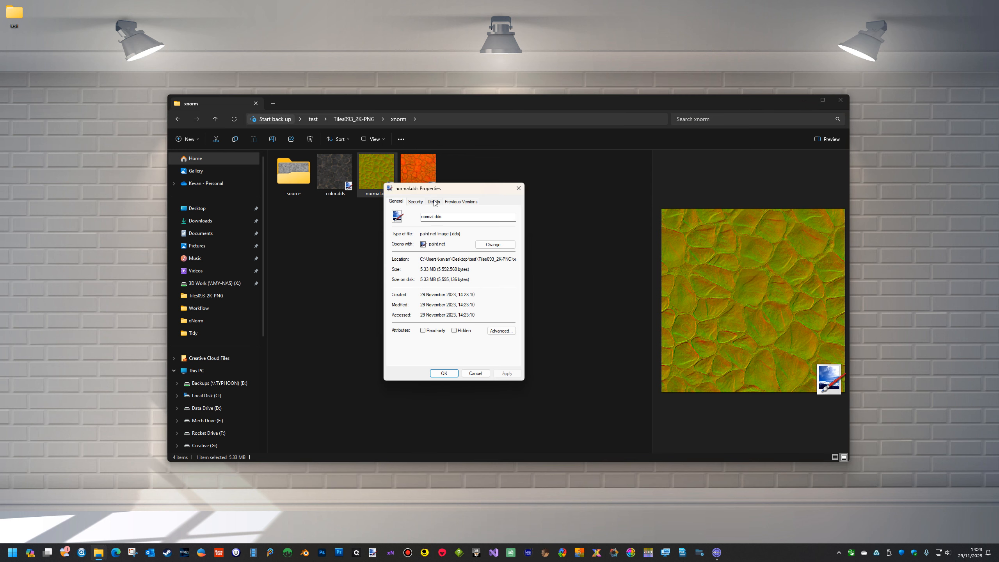
left_click(433, 202)
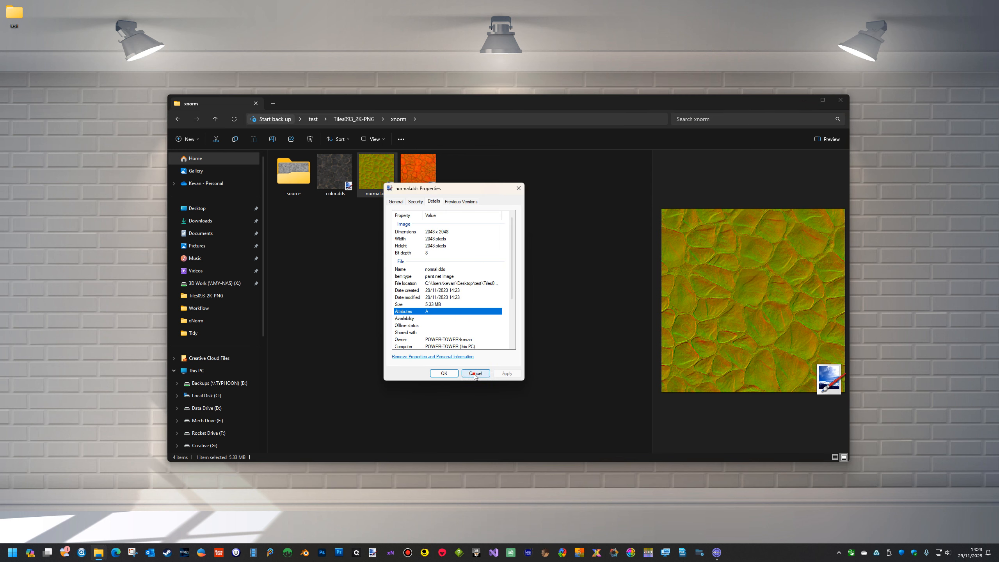
left_click(476, 373)
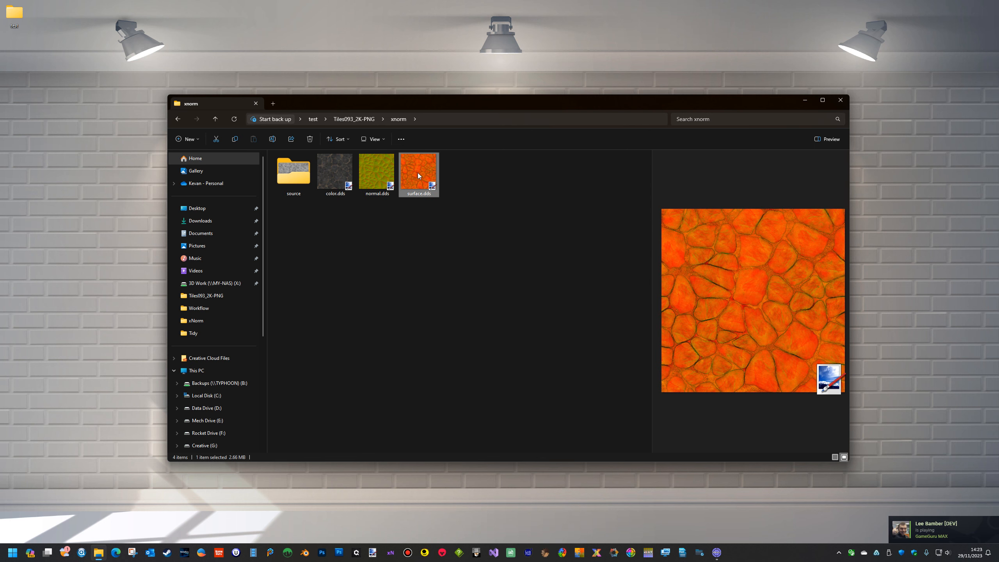
right_click(419, 174)
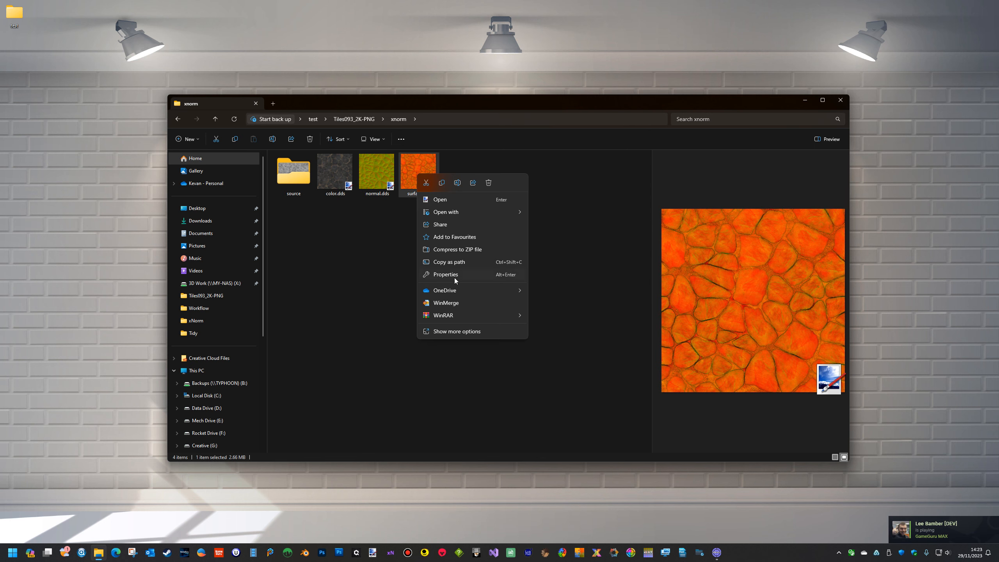
left_click(445, 275)
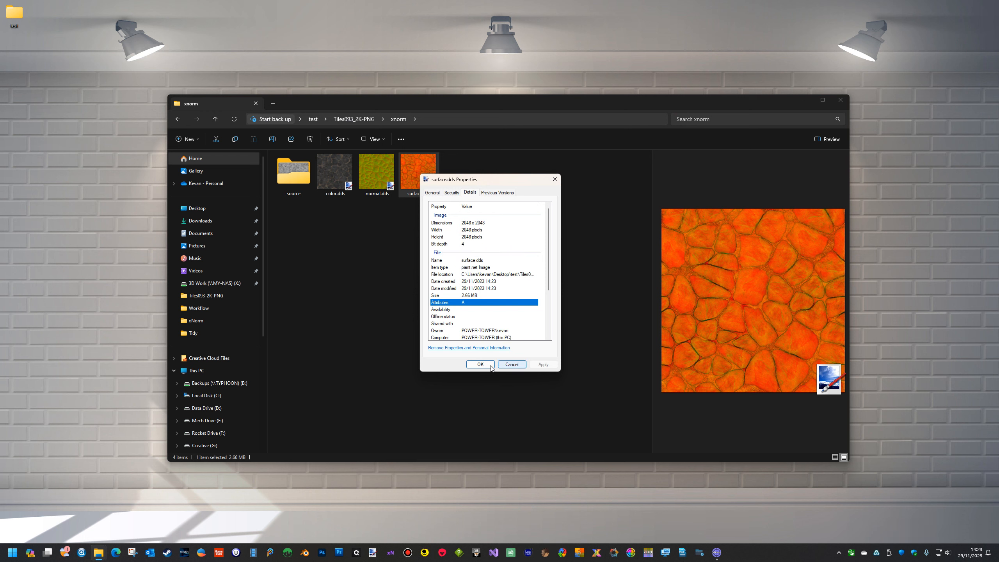
left_click(481, 364)
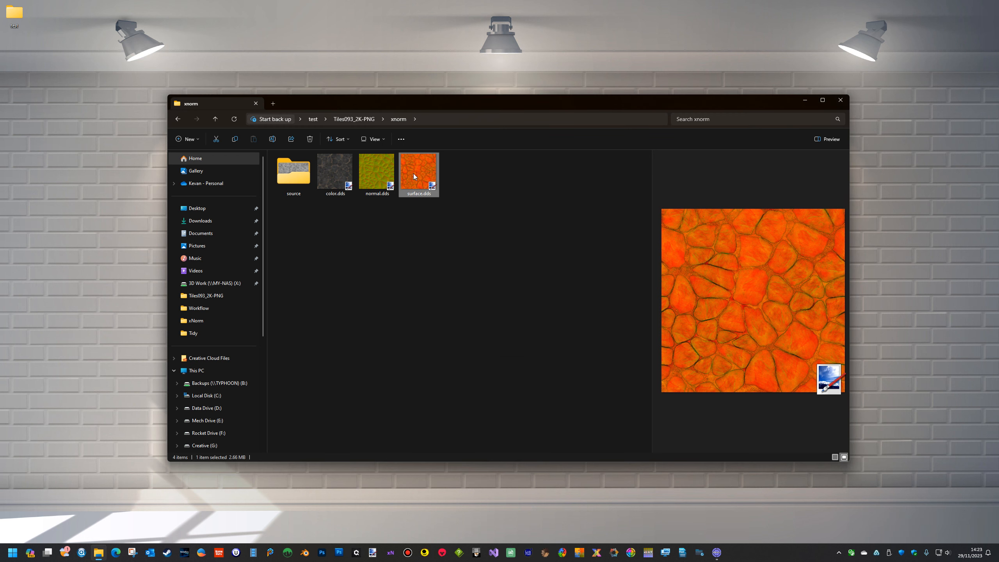
mouse_move(396, 231)
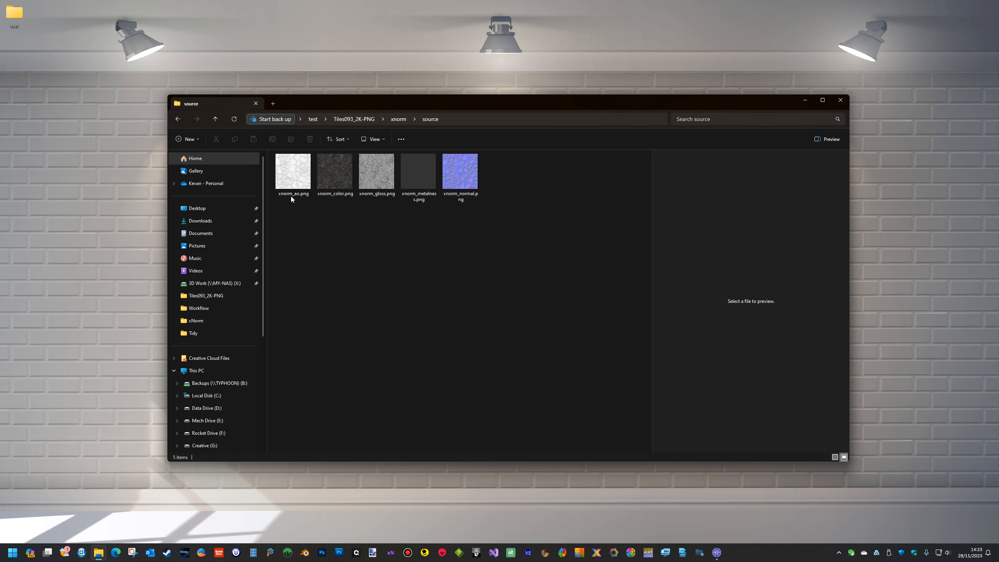
mouse_move(403, 226)
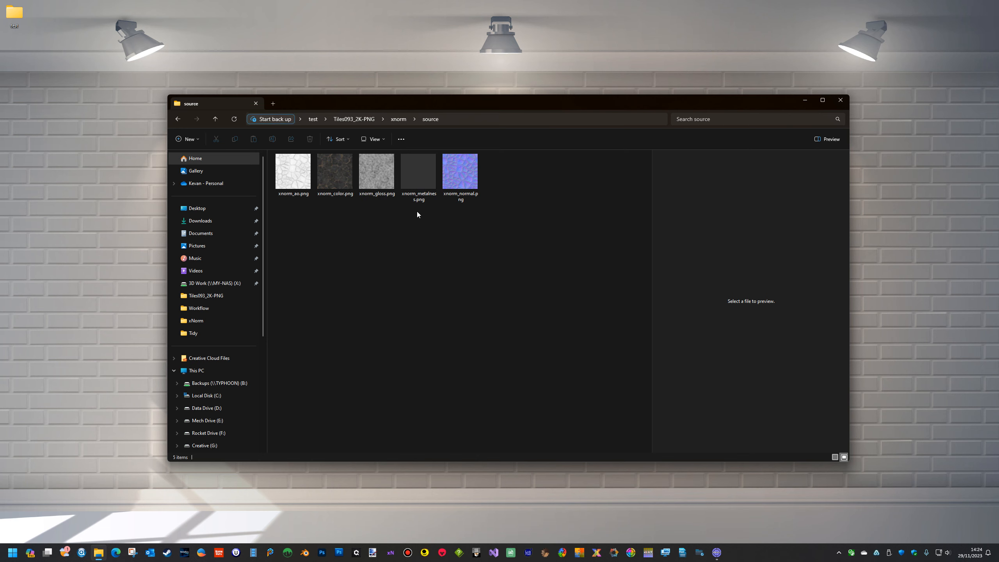
mouse_move(335, 244)
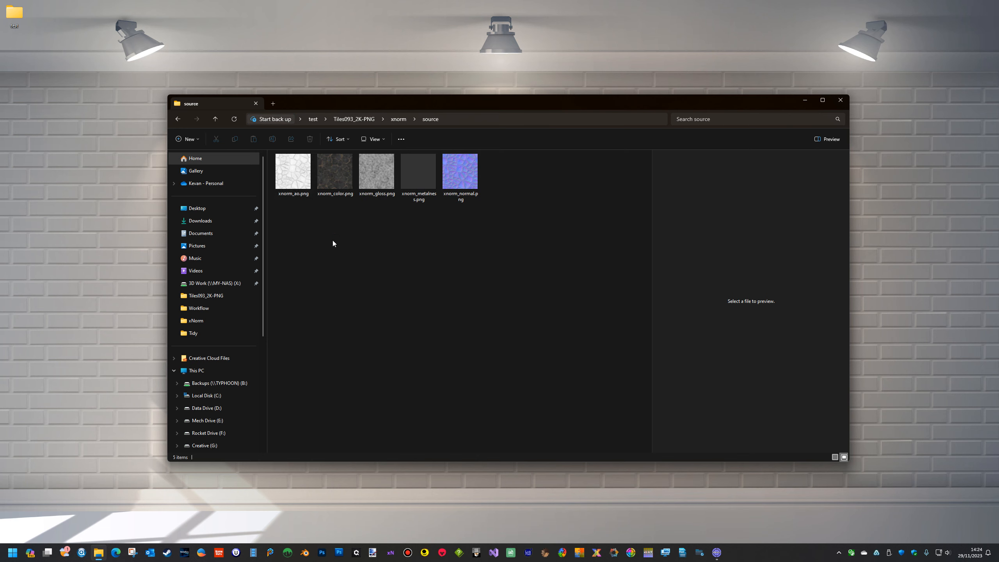
mouse_move(457, 246)
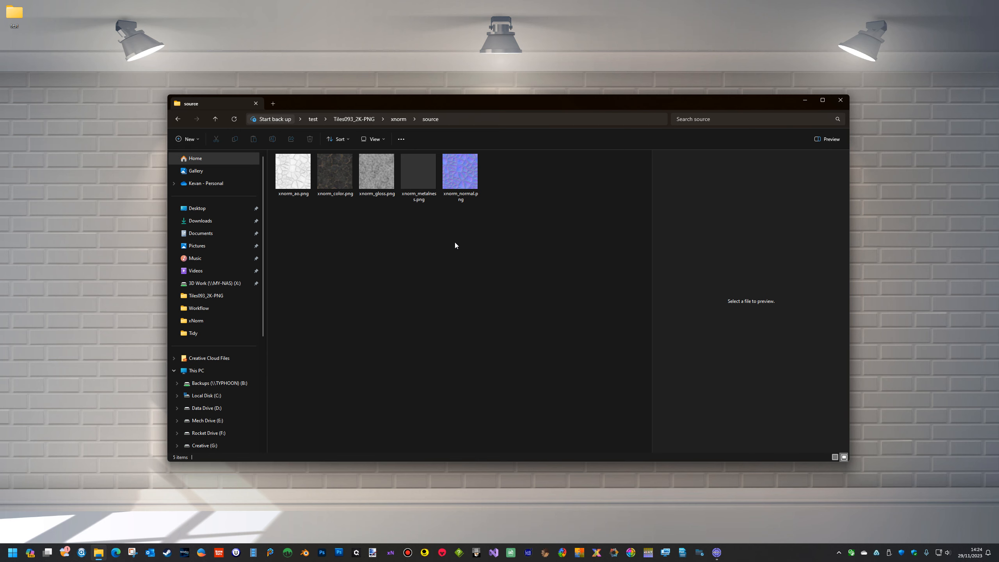
Move up from the source folder through xnorm back to Tiles093_2K-PNG.
left_click(215, 119)
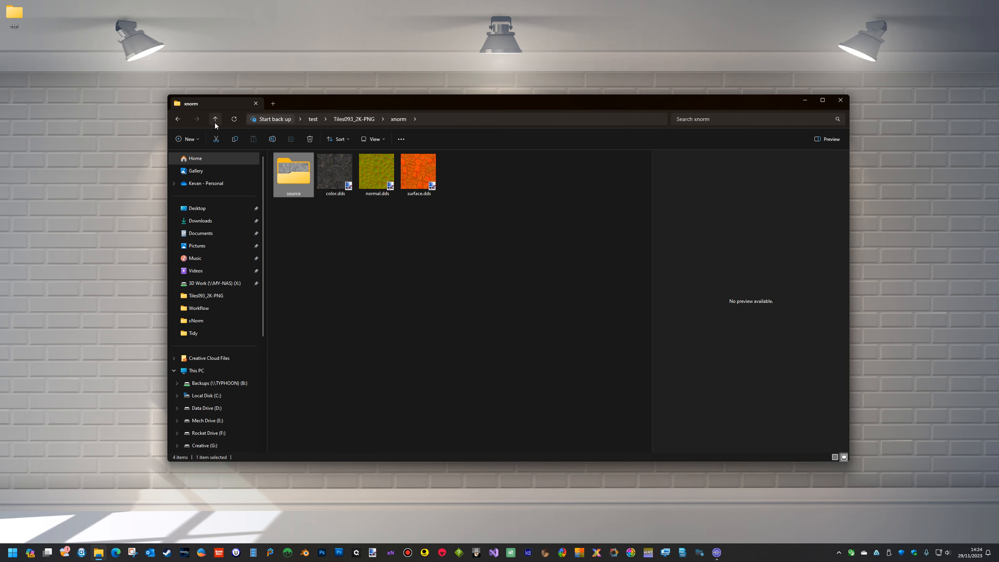
left_click(215, 119)
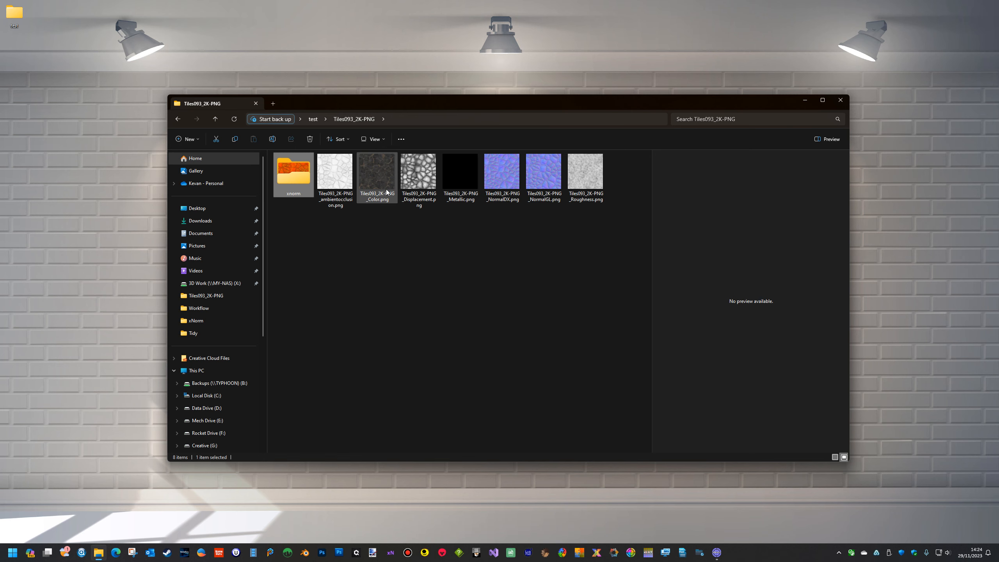
mouse_move(387, 182)
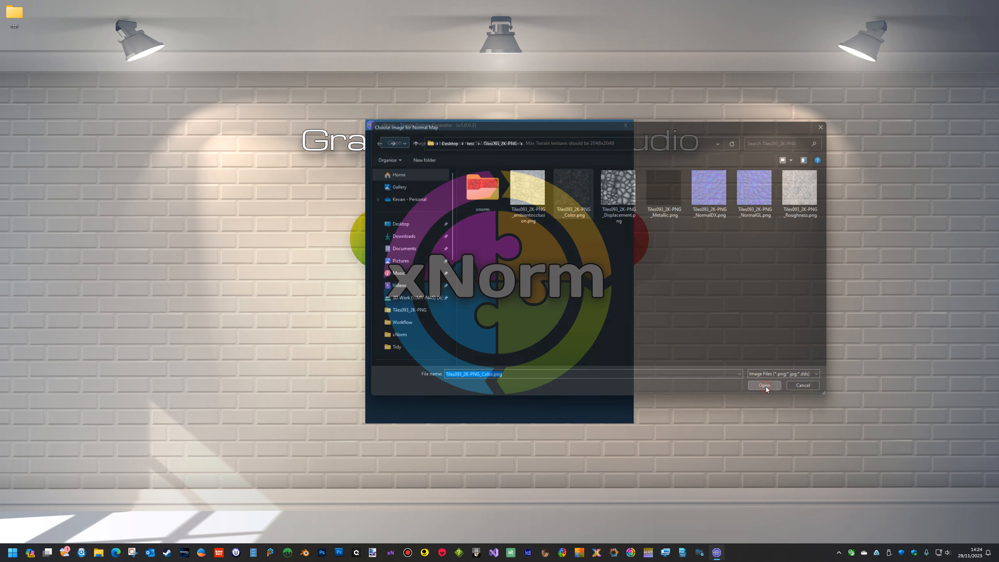
Load Tiles093_2K-PNG_Color.png and accept auto-generating a new normal map from it.
left_click(764, 385)
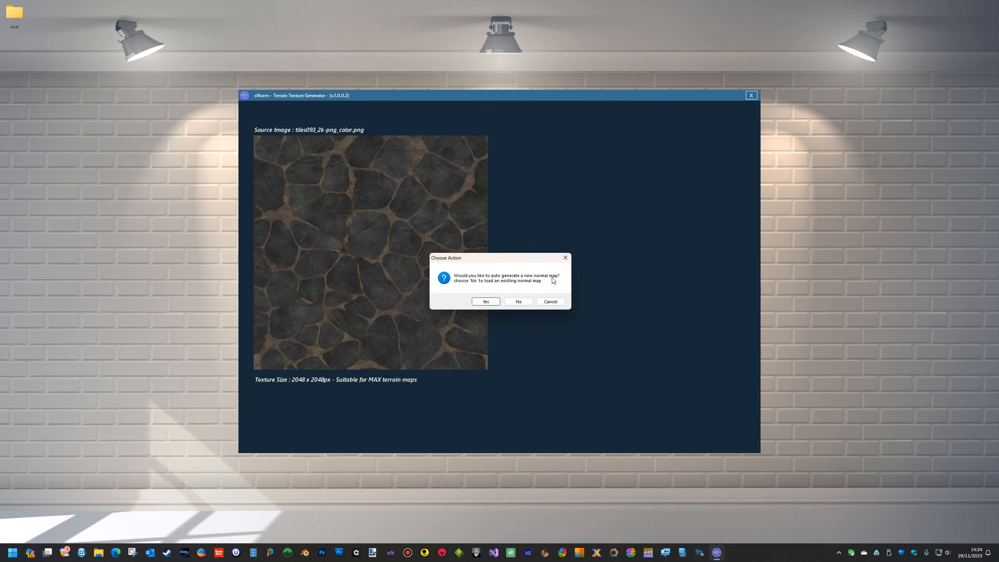
left_click(486, 302)
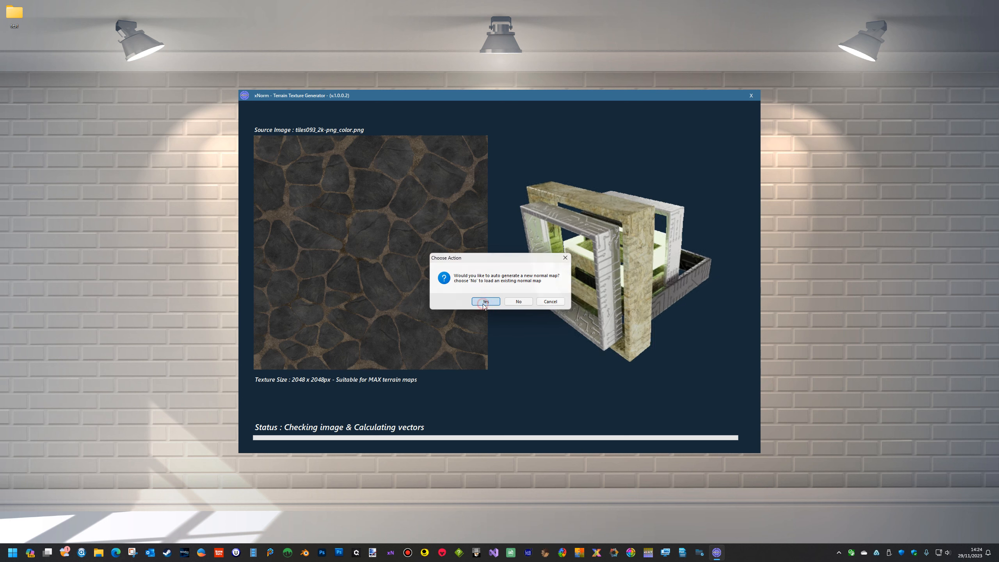
left_click(486, 301)
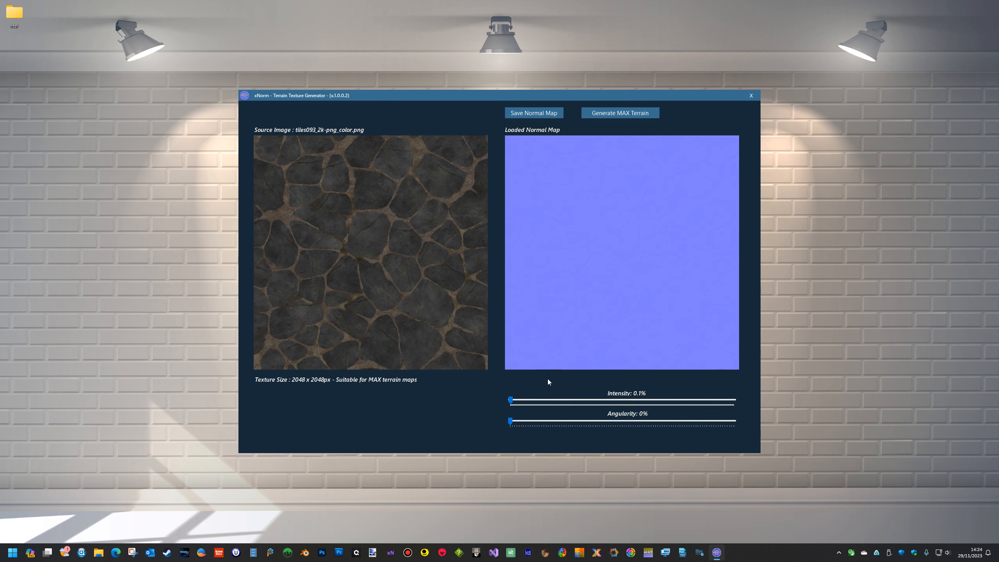
Raise the generated normal map intensity to 1.9% and invert it.
left_click_drag(510, 401, 514, 402)
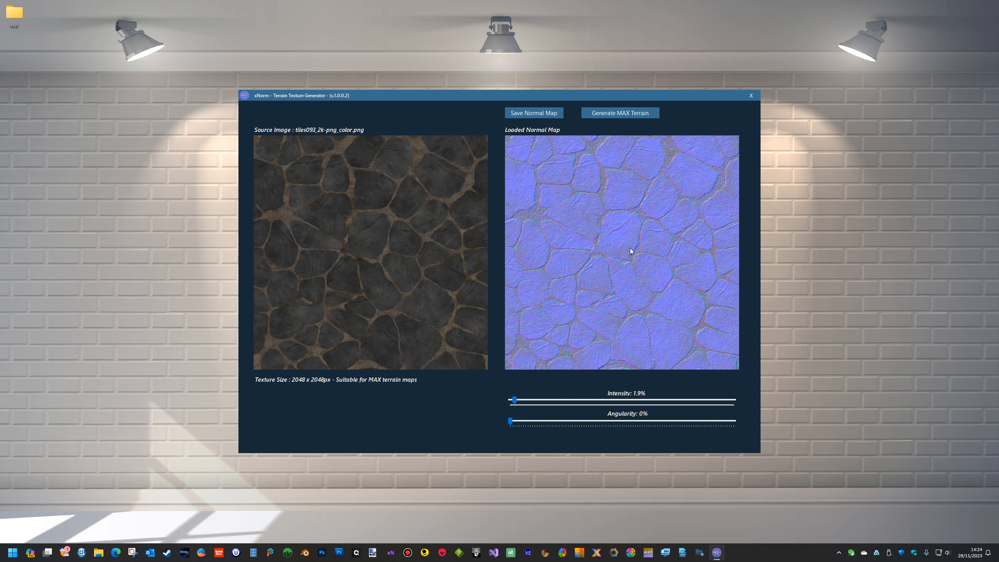
left_click(620, 112)
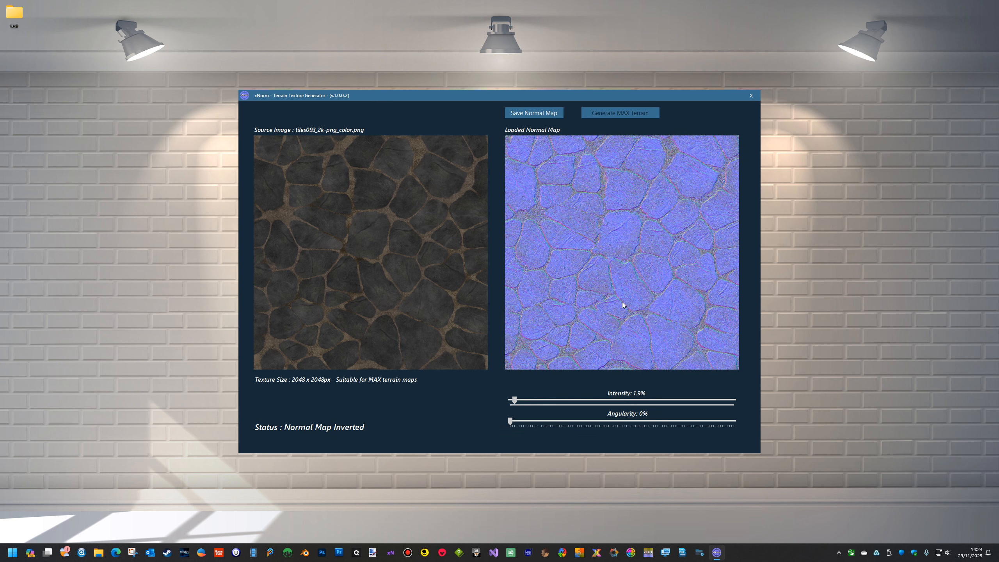
Generate MAX terrain, accepting auto-generated AO, gloss and metalness maps.
left_click(620, 113)
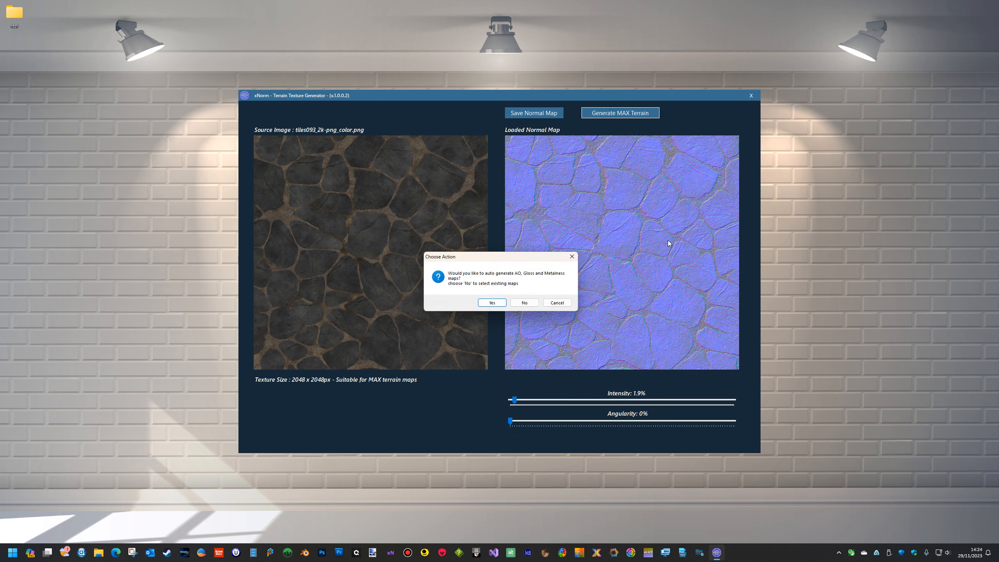
mouse_move(505, 276)
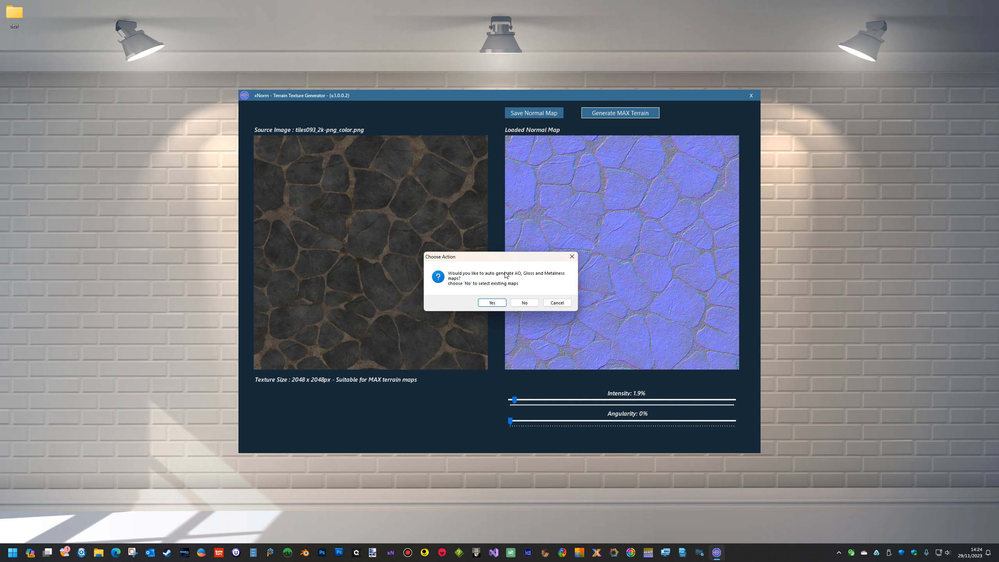
left_click(493, 303)
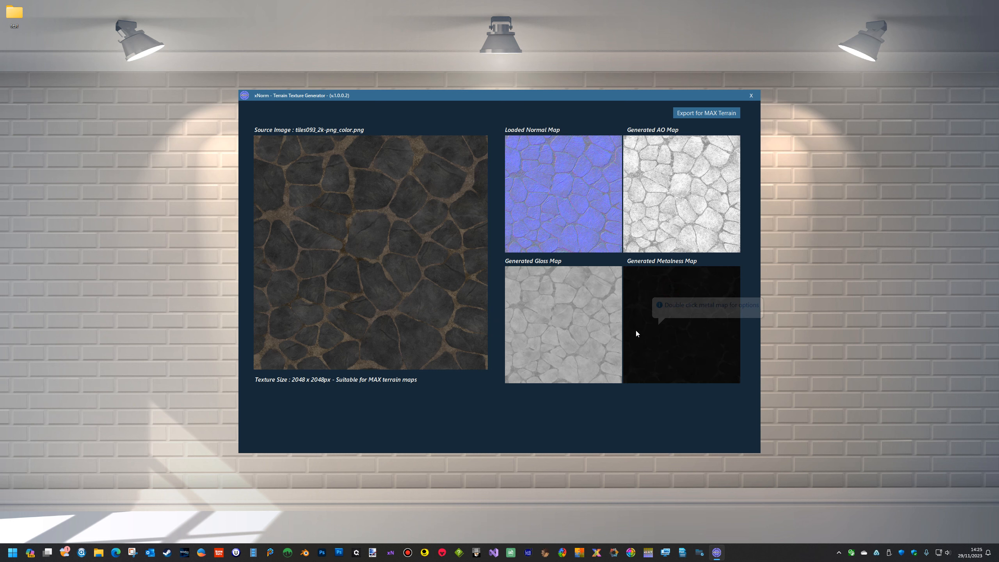
mouse_move(677, 315)
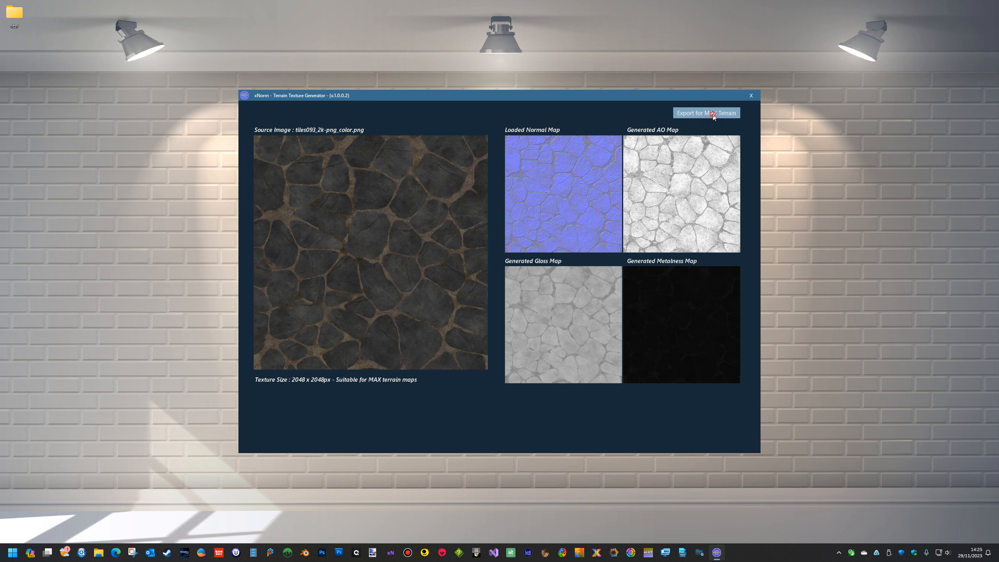
Export normal, color and surface maps for MAX terrain and dismiss the completion message.
left_click(714, 113)
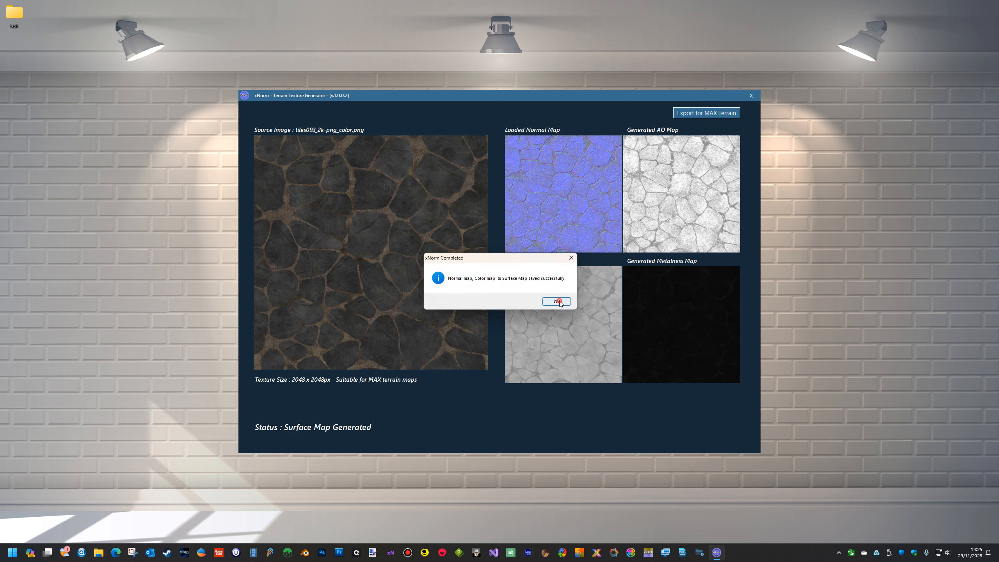
left_click(556, 301)
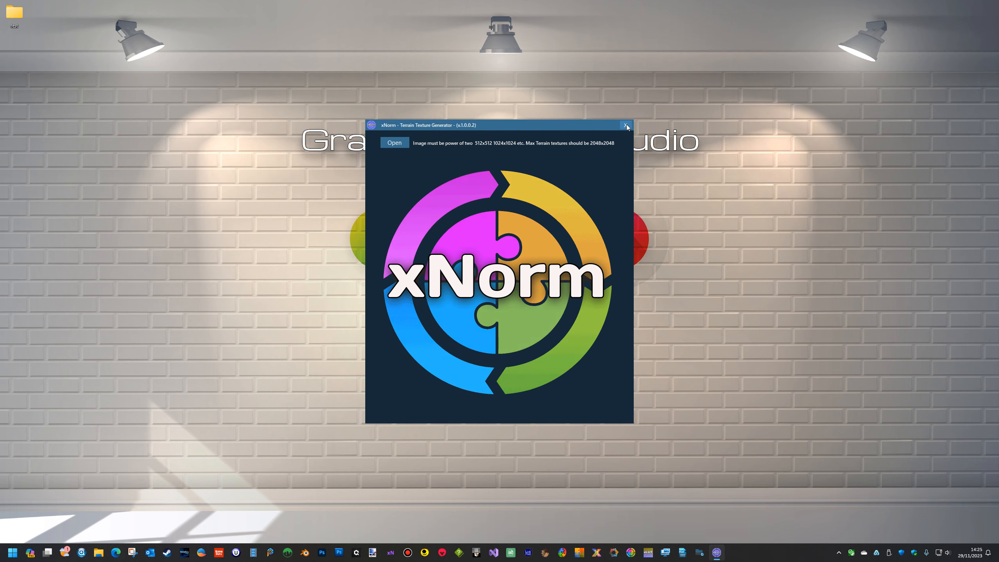
Close xNorm and browse into Tiles093_2K-PNG, its xnorm output folder, and the source maps folder.
left_click(394, 143)
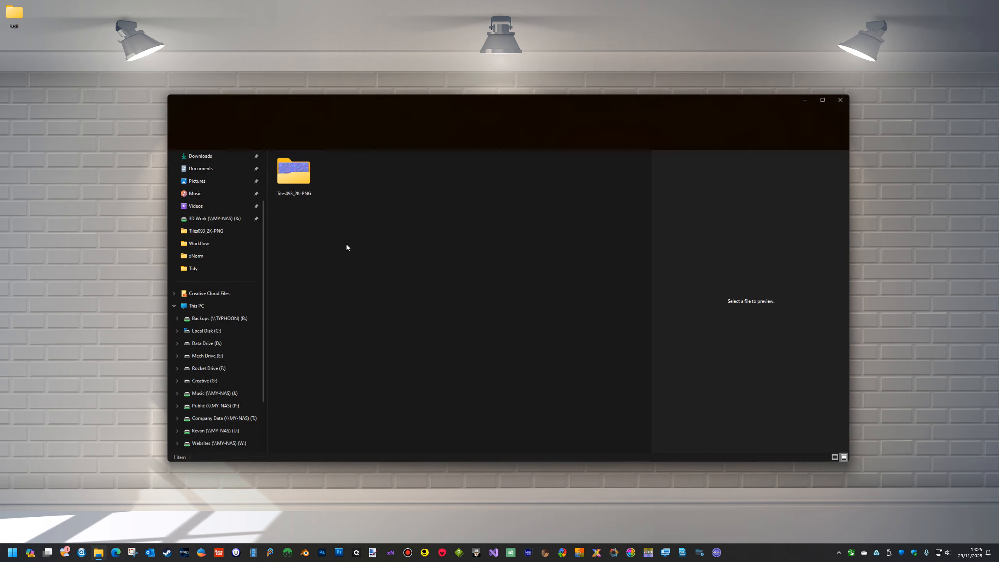
double_click(293, 172)
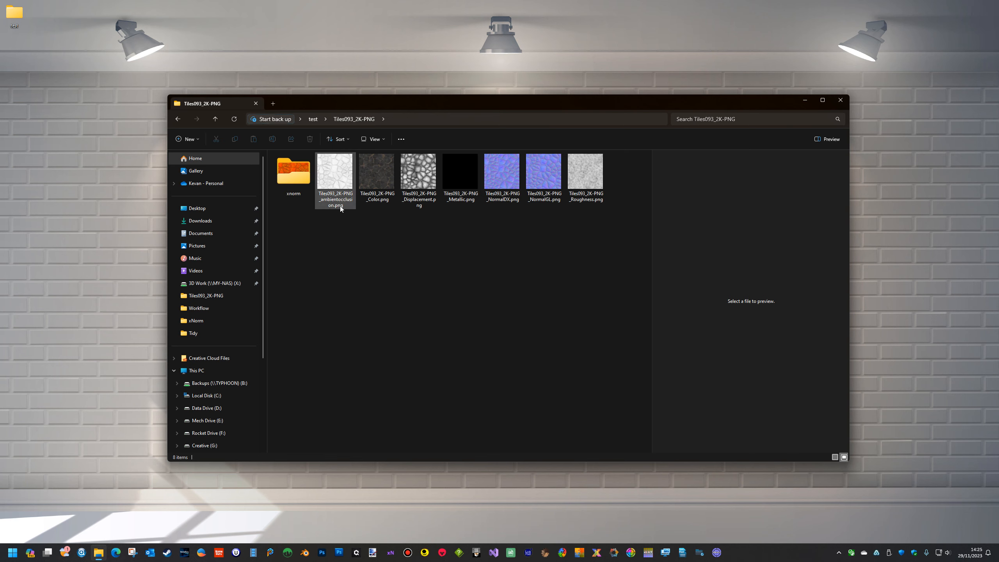
double_click(293, 171)
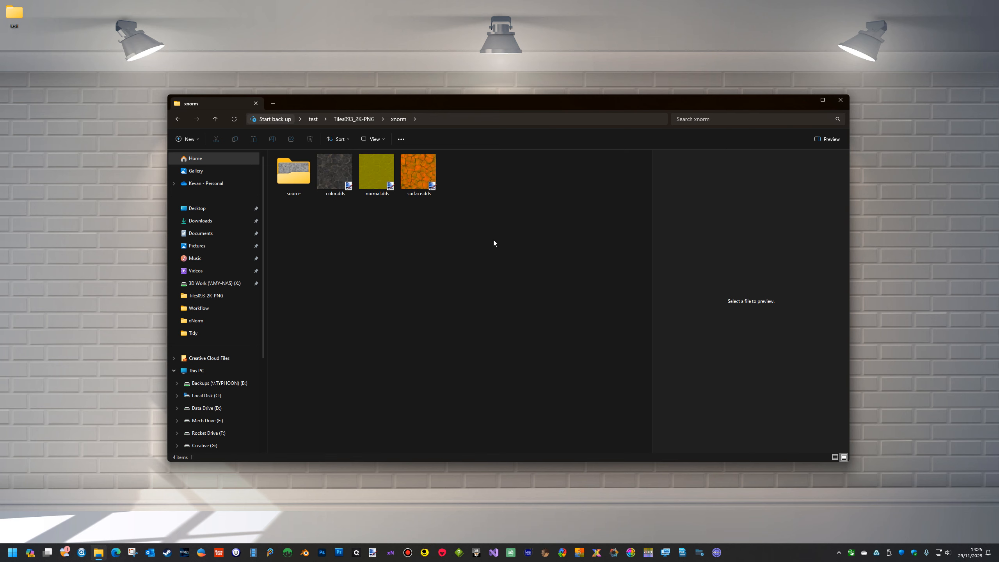
double_click(293, 171)
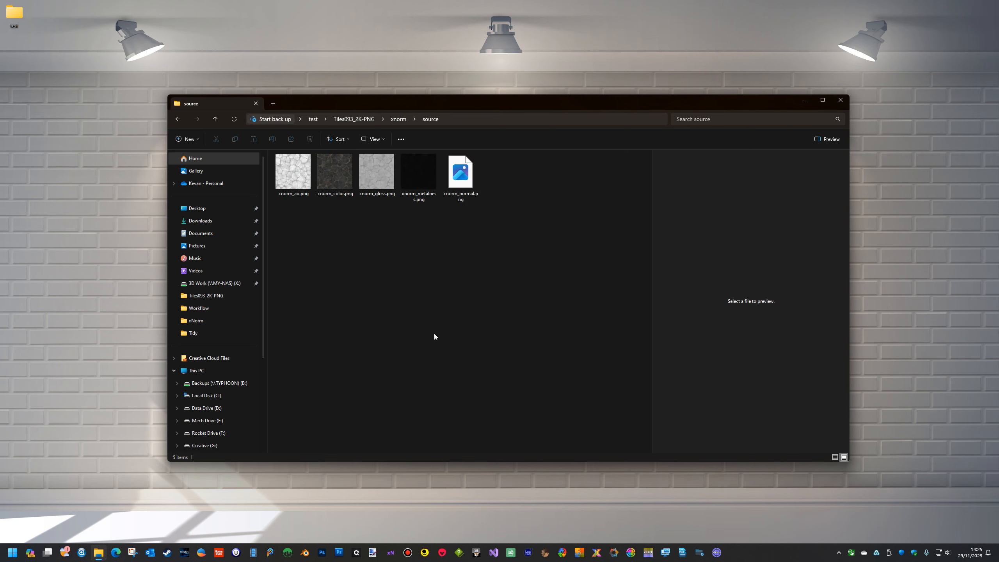
Go back up to Tiles093_2K-PNG and close File Explorer, leaving the desktop.
left_click(215, 119)
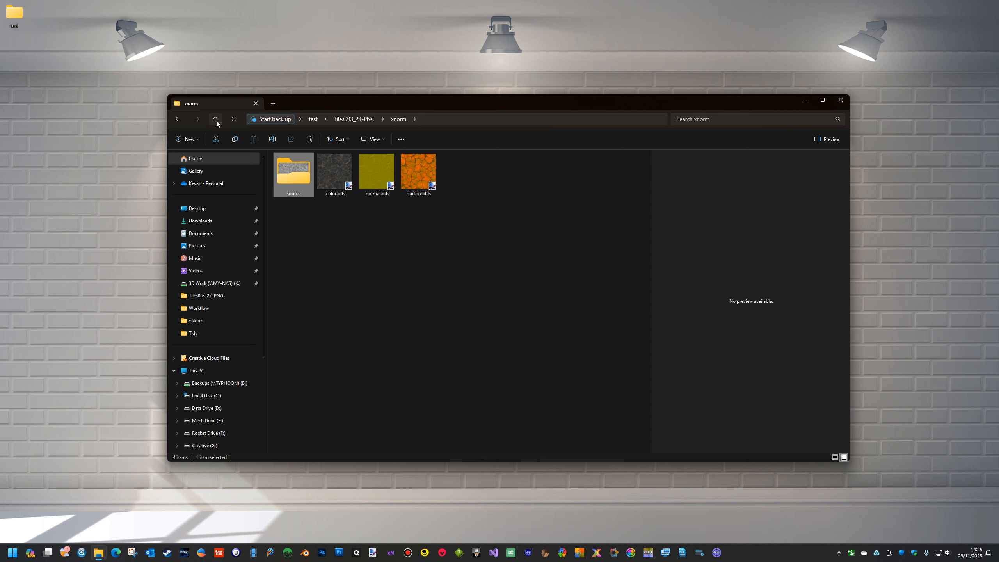
left_click(215, 119)
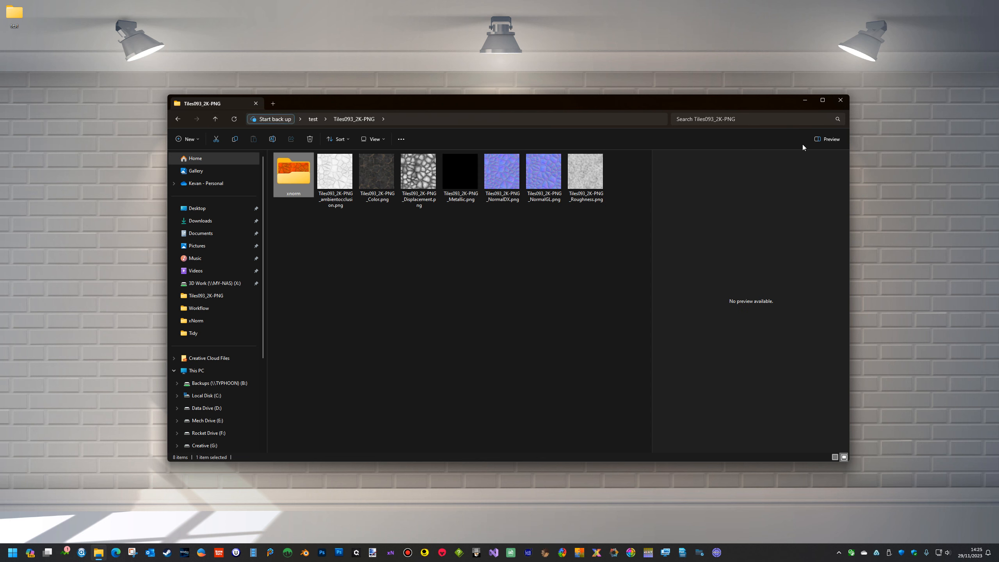
mouse_move(473, 232)
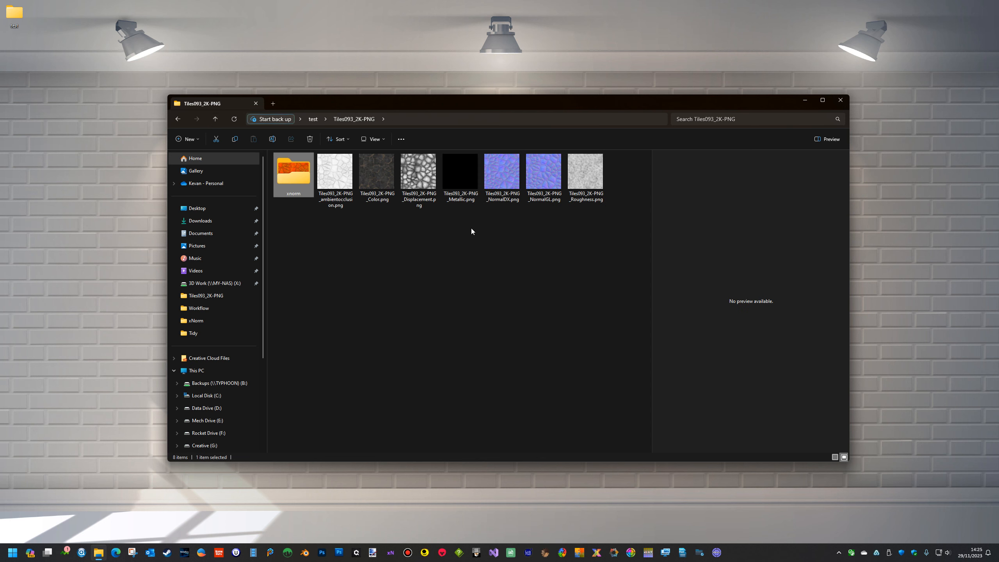
mouse_move(432, 261)
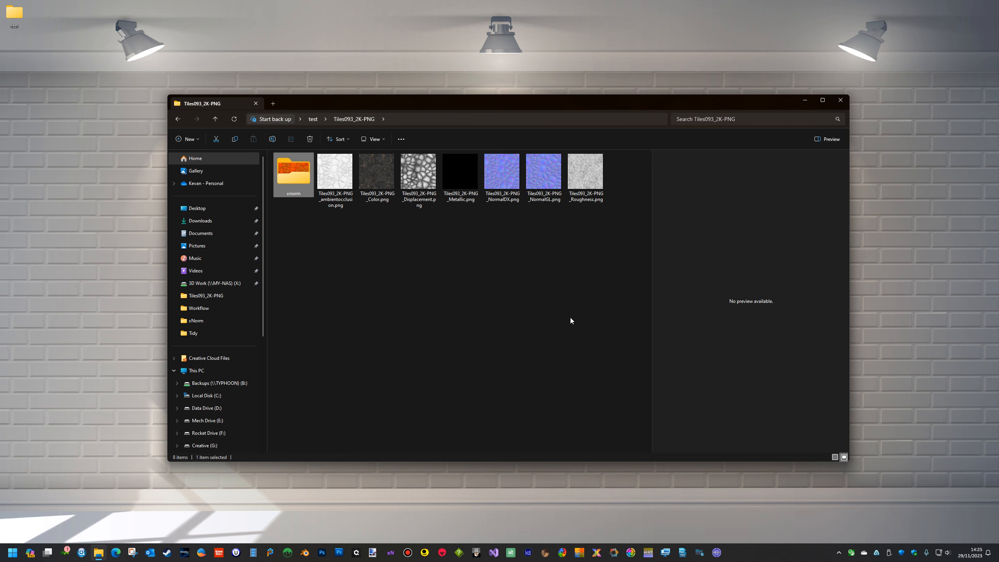
mouse_move(452, 248)
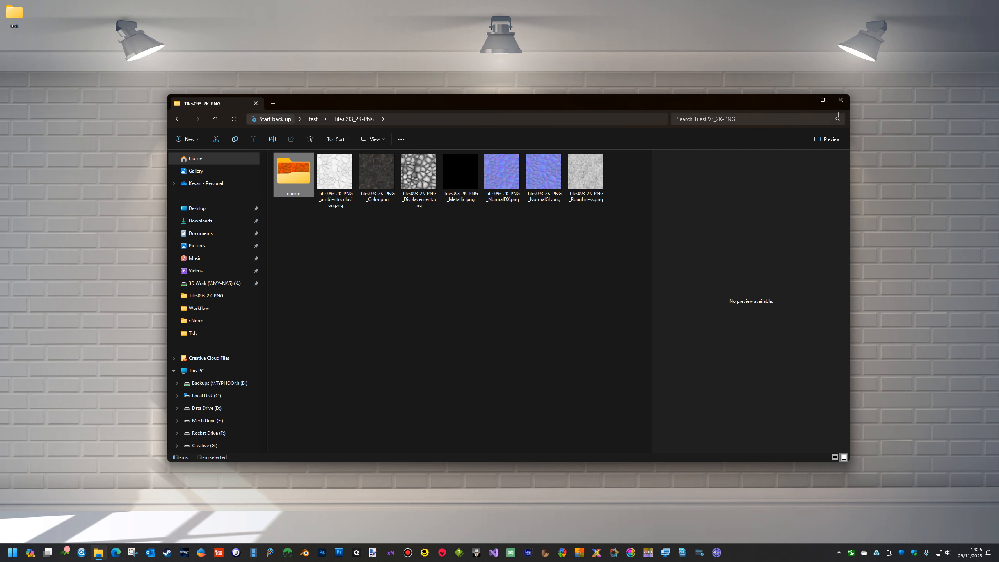
left_click(840, 100)
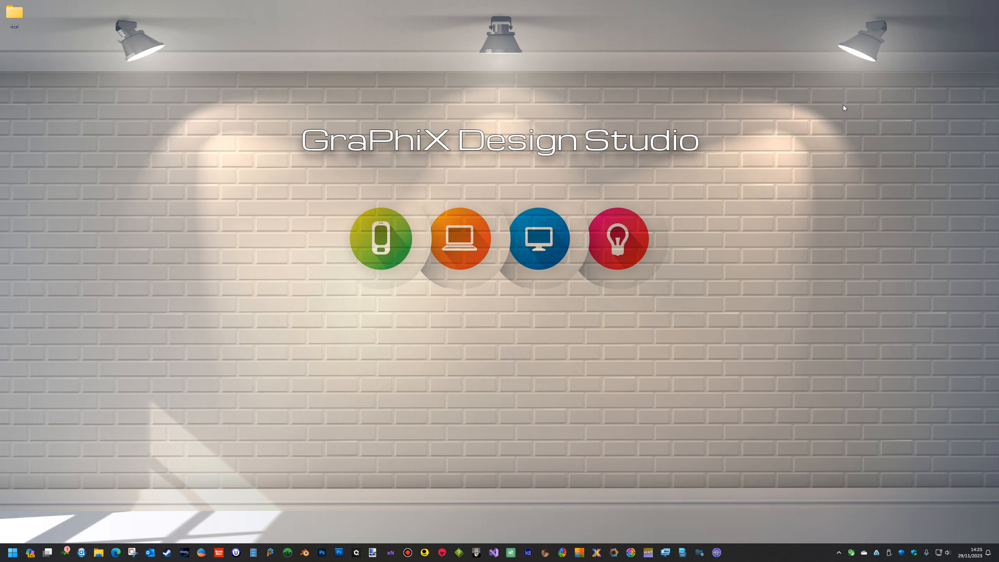
mouse_move(839, 142)
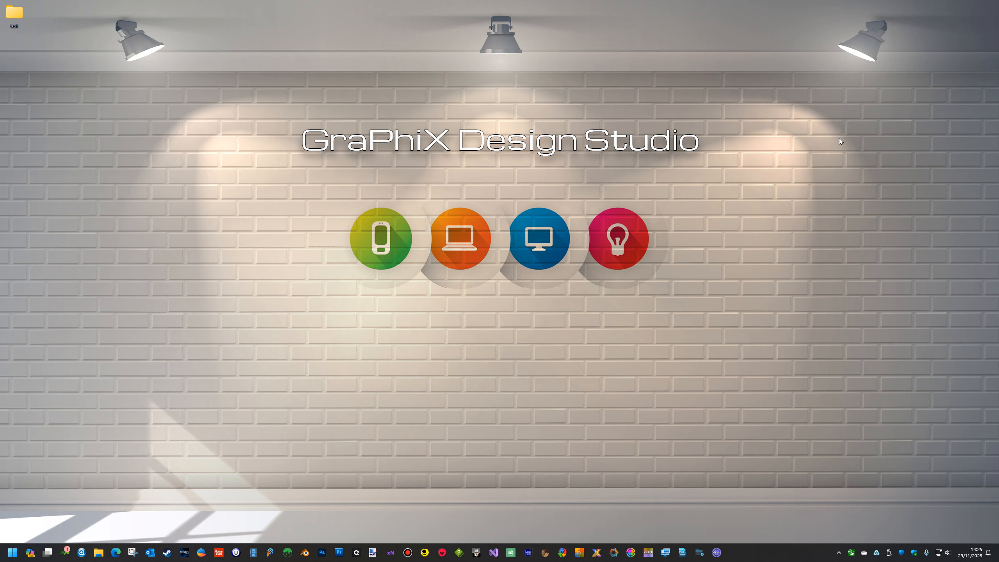